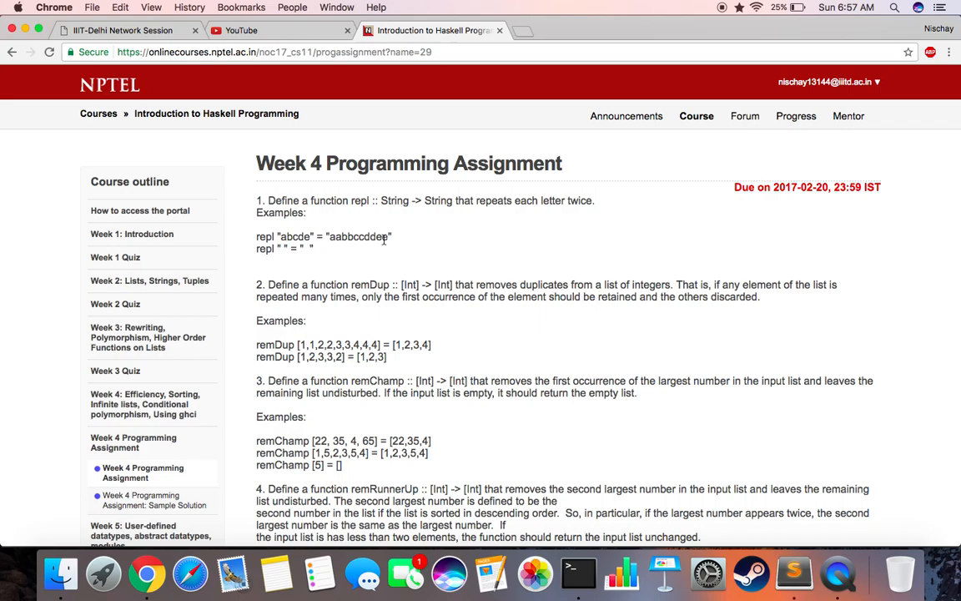
Read the remDup question on the Week 4 assignment, highlighting its first example.
{"action": "scroll", "scroll_direction": "down", "scroll_amount": 3}
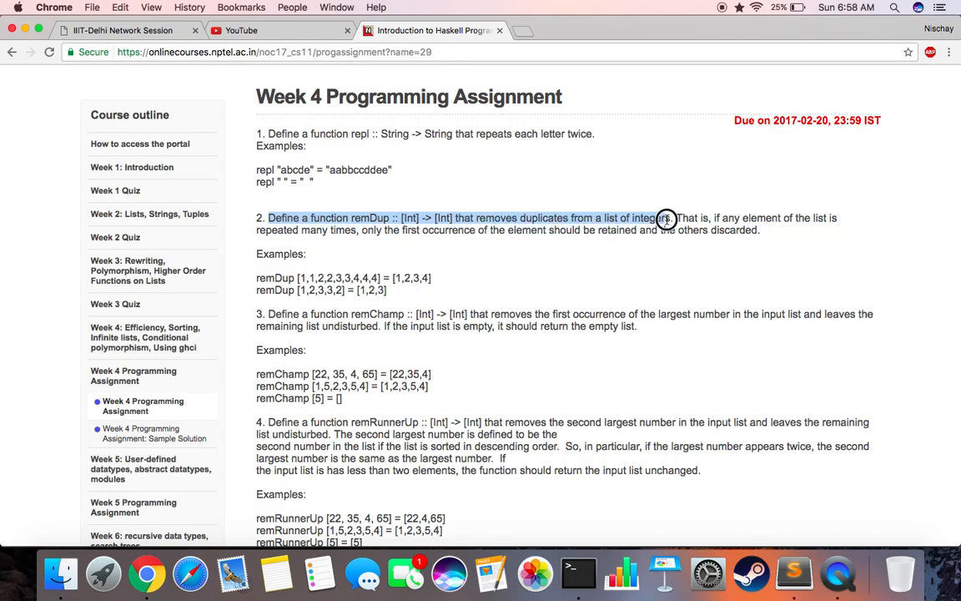
{"action": "left_click", "coordinate": [726, 217]}
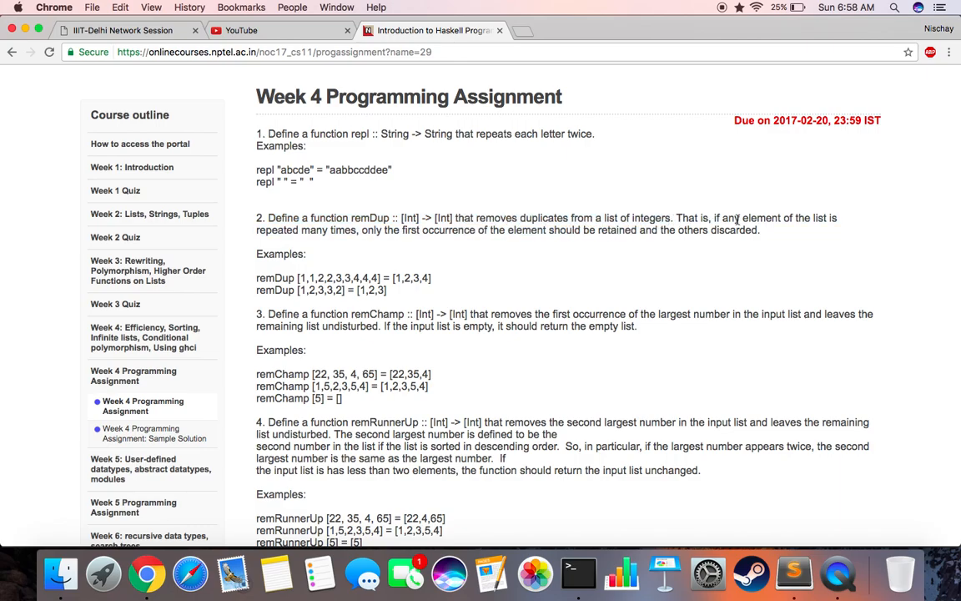
{"action": "mouse_move", "coordinate": [363, 232]}
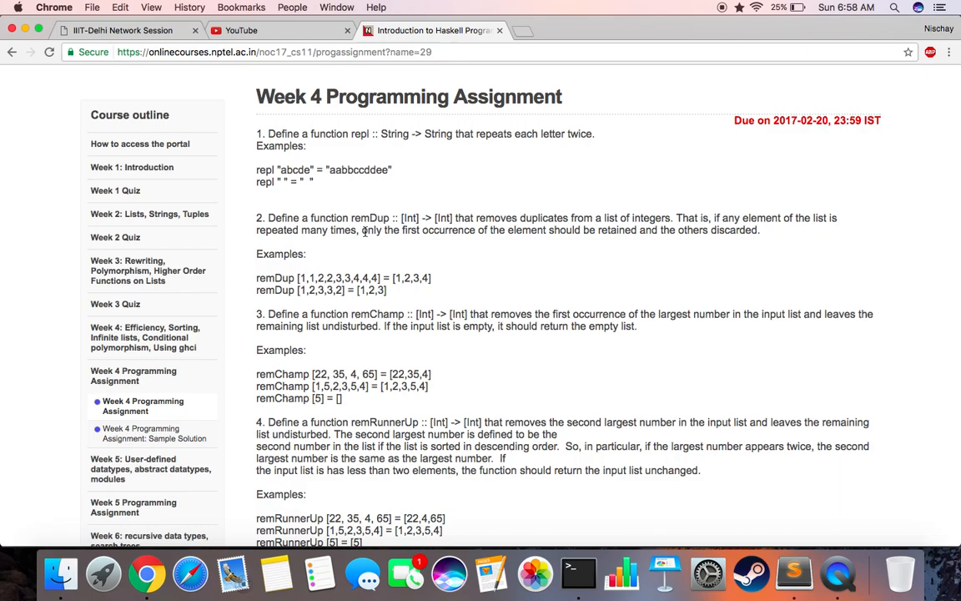
{"action": "left_click_drag", "start_coordinate": [361, 230], "coordinate": [759, 229]}
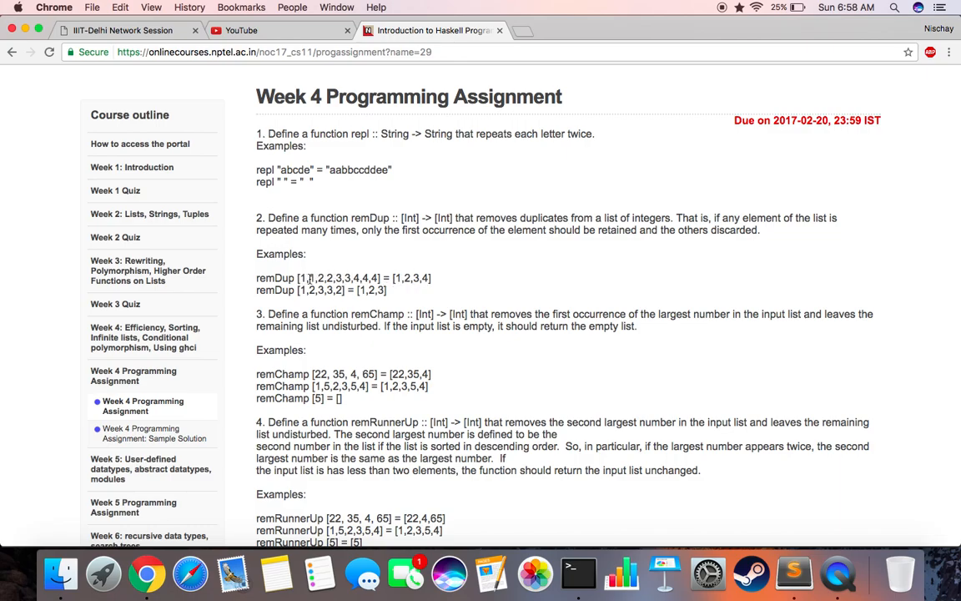
{"action": "double_click", "coordinate": [328, 278]}
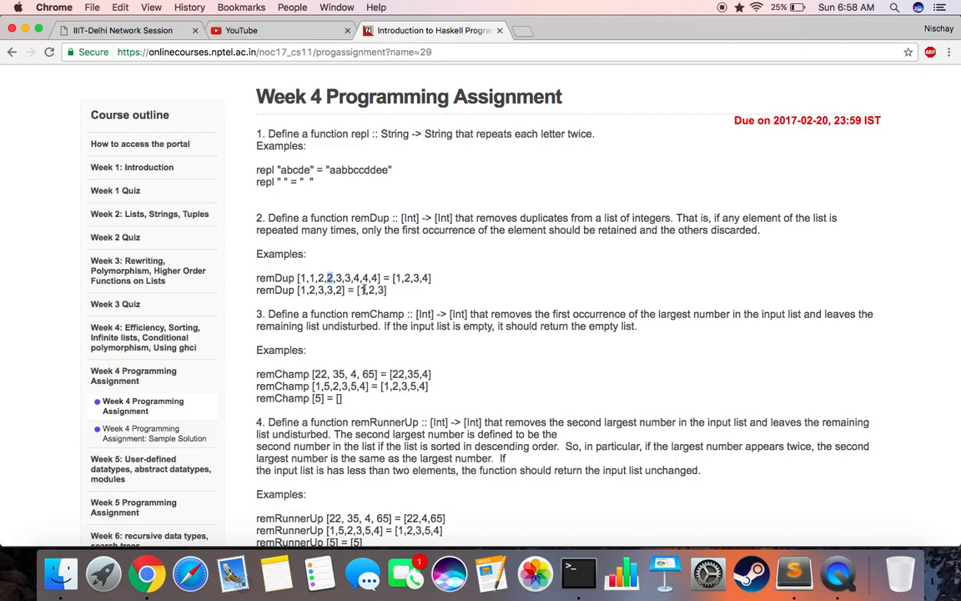
{"action": "mouse_move", "coordinate": [442, 252]}
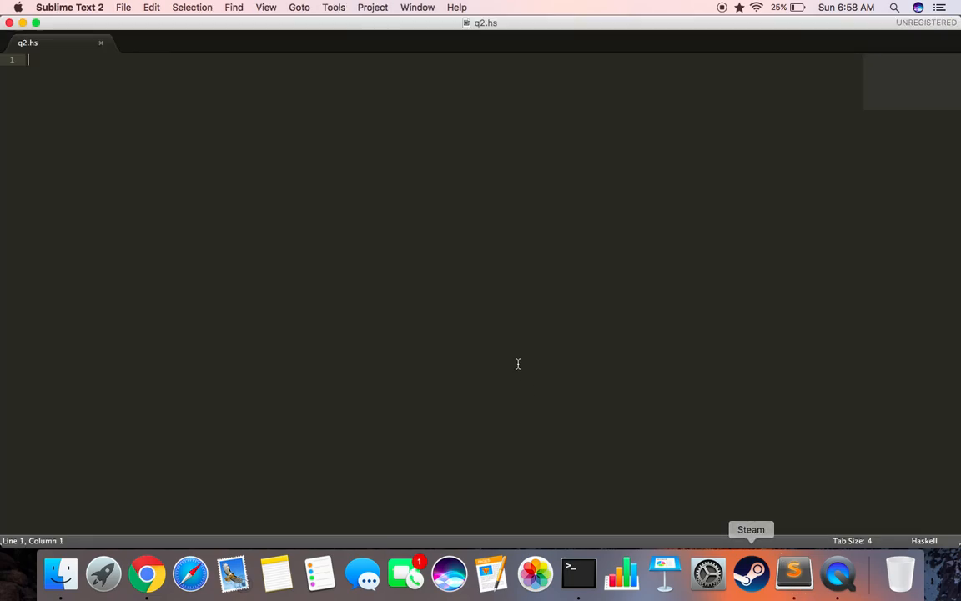
Write the signature remDup :: [Int] -> [Int] and the base case remDup [] = [].
{"action": "type", "text": "re"}
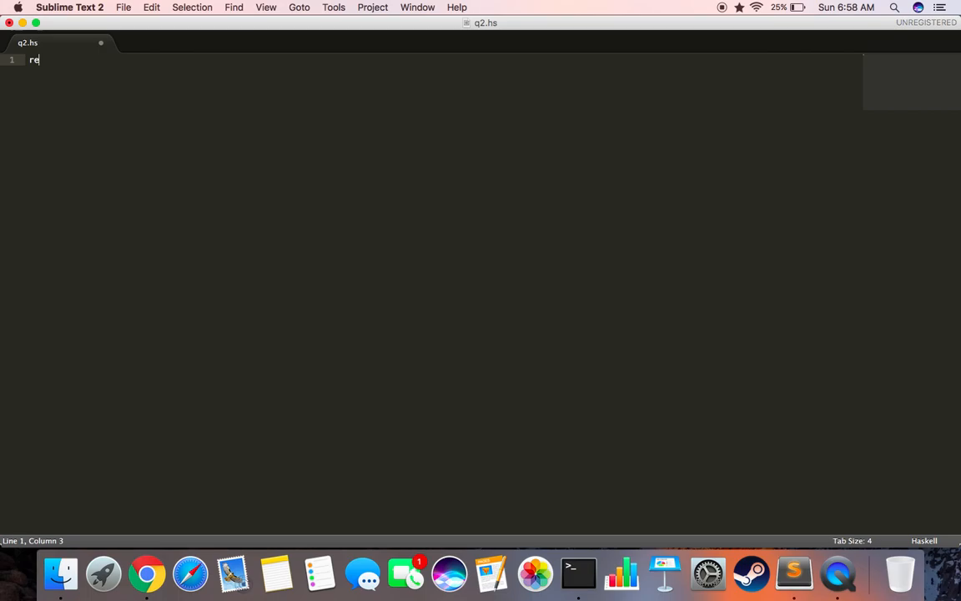
{"action": "type", "text": "mDup"}
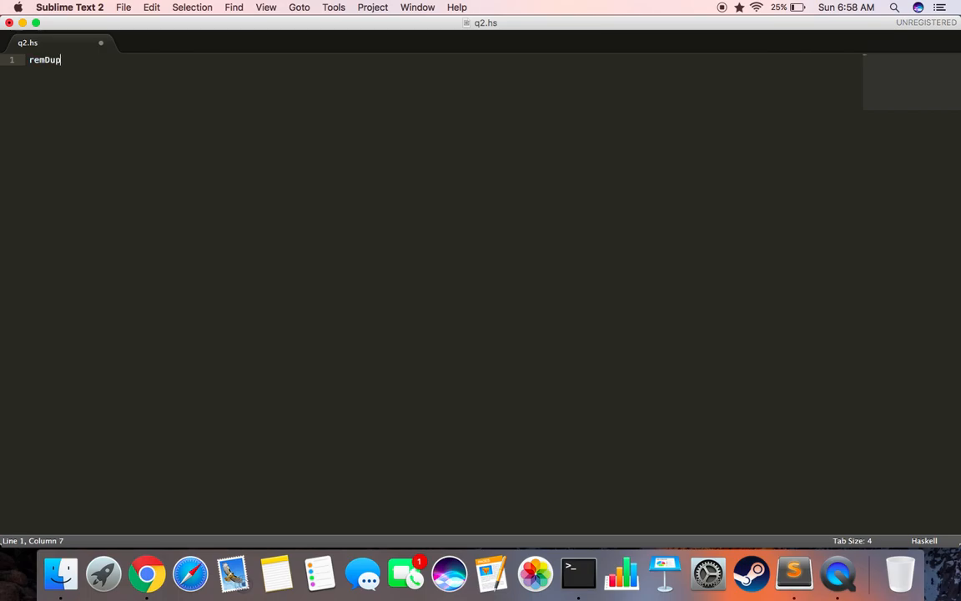
{"action": "type", "text": "\" \""}
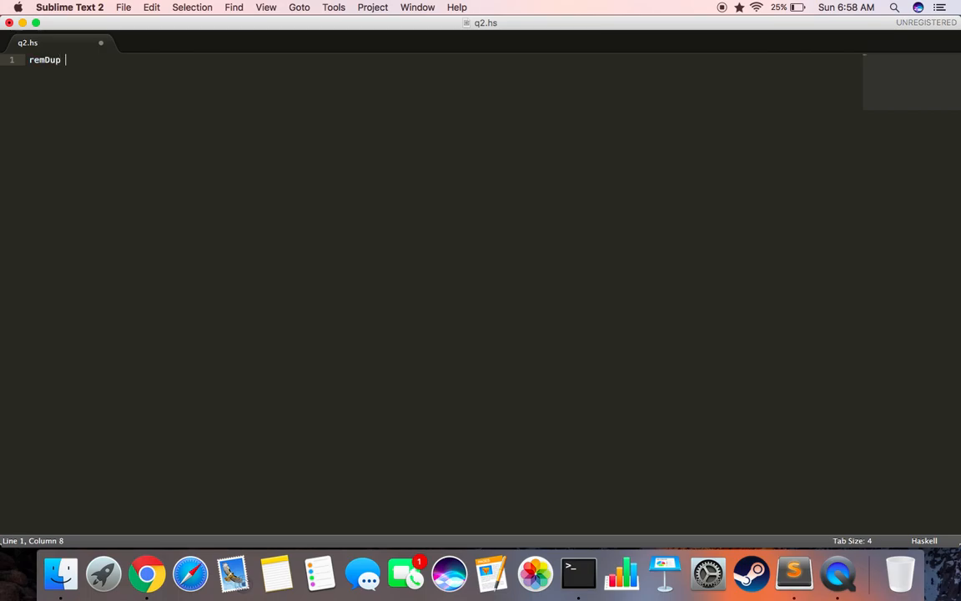
{"action": "type", "text": ":: {int}"}
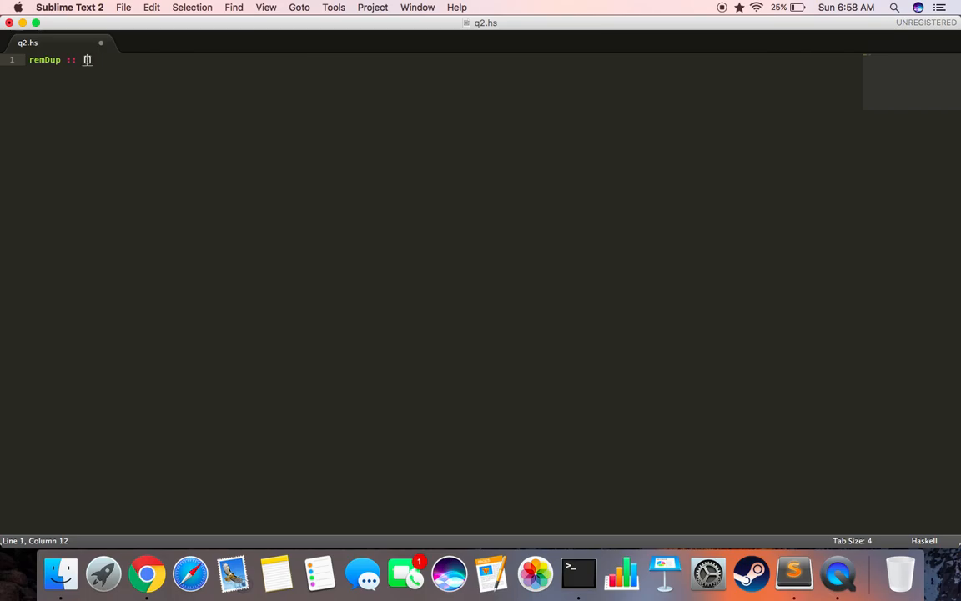
{"action": "type", "text": "Int]"}
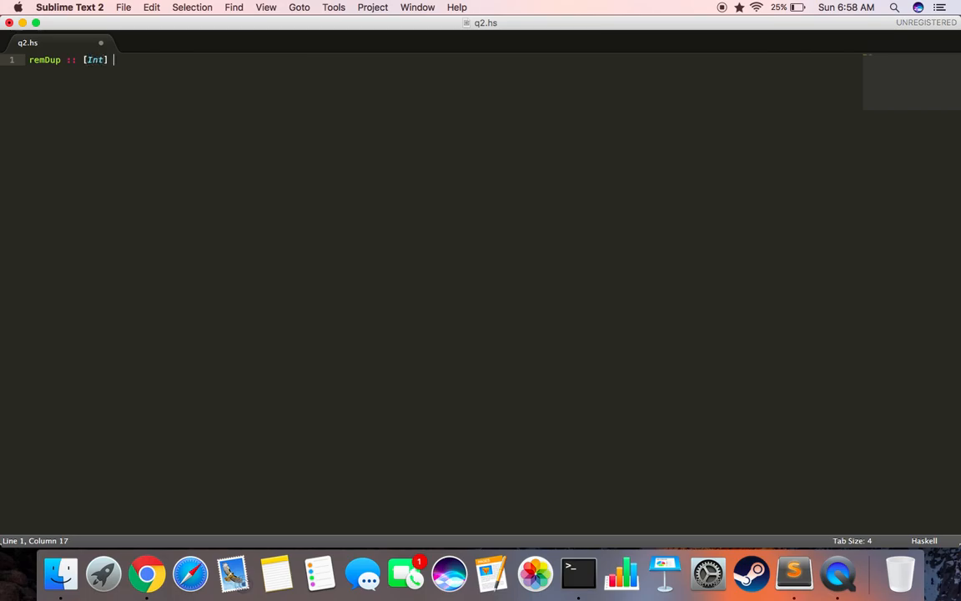
{"action": "type", "text": "->"}
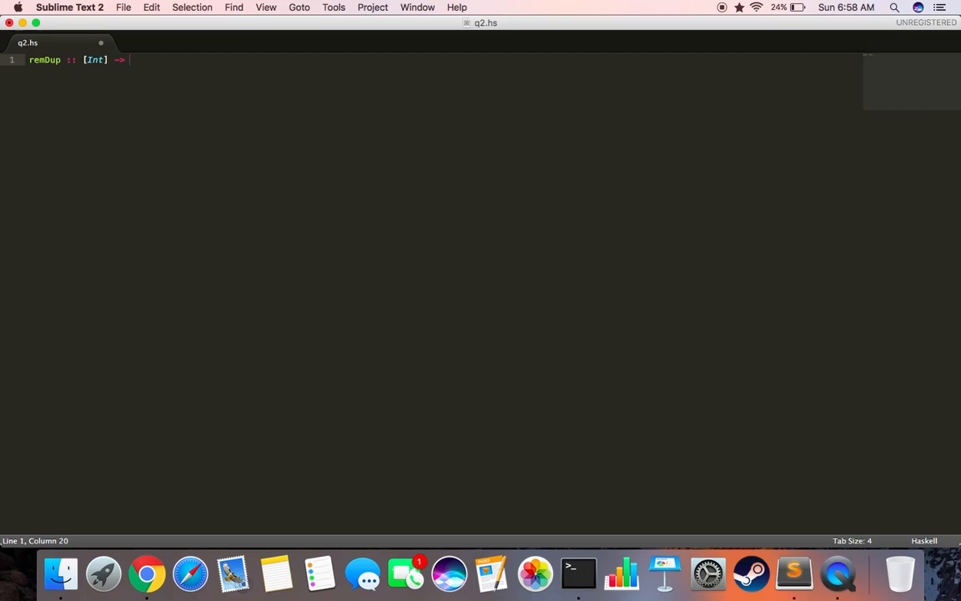
{"action": "type", "text": "[]"}
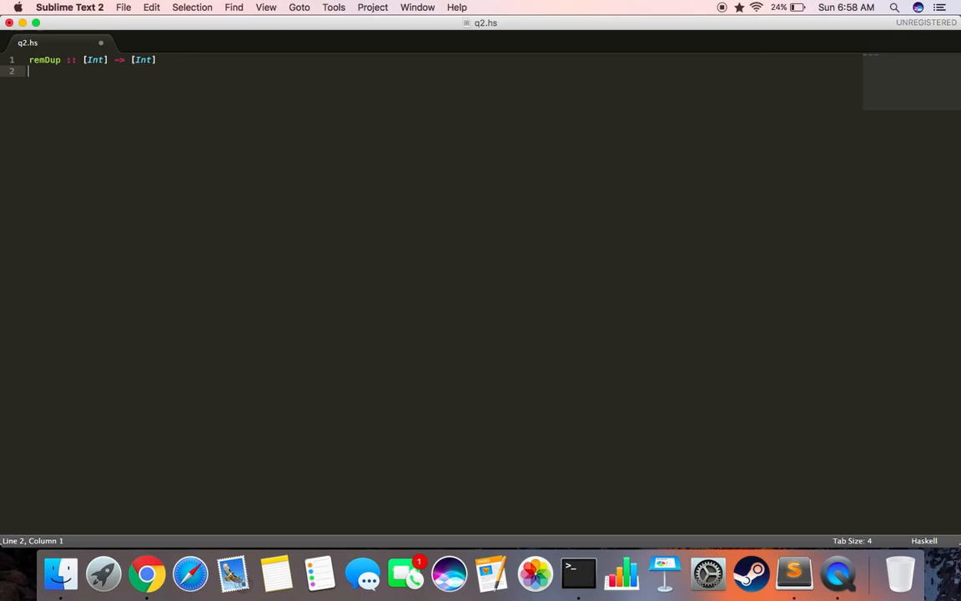
{"action": "type", "text": "remDup"}
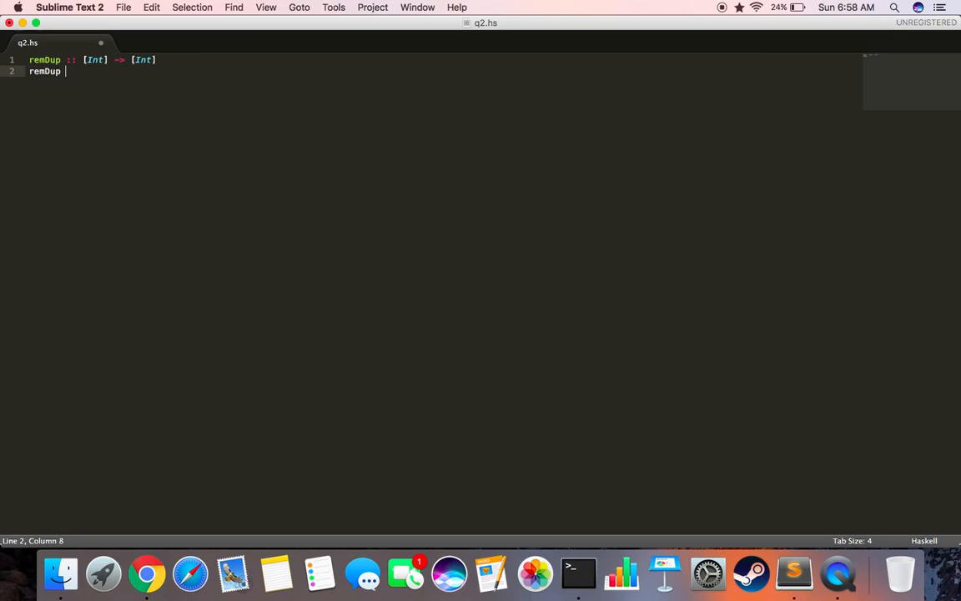
{"action": "type", "text": "[]"}
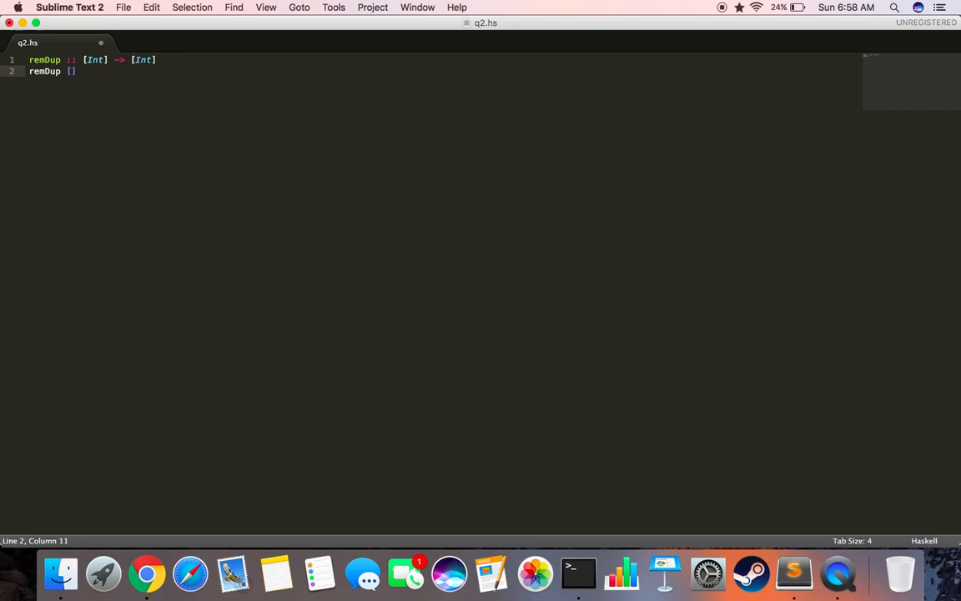
{"action": "type", "text": "= []"}
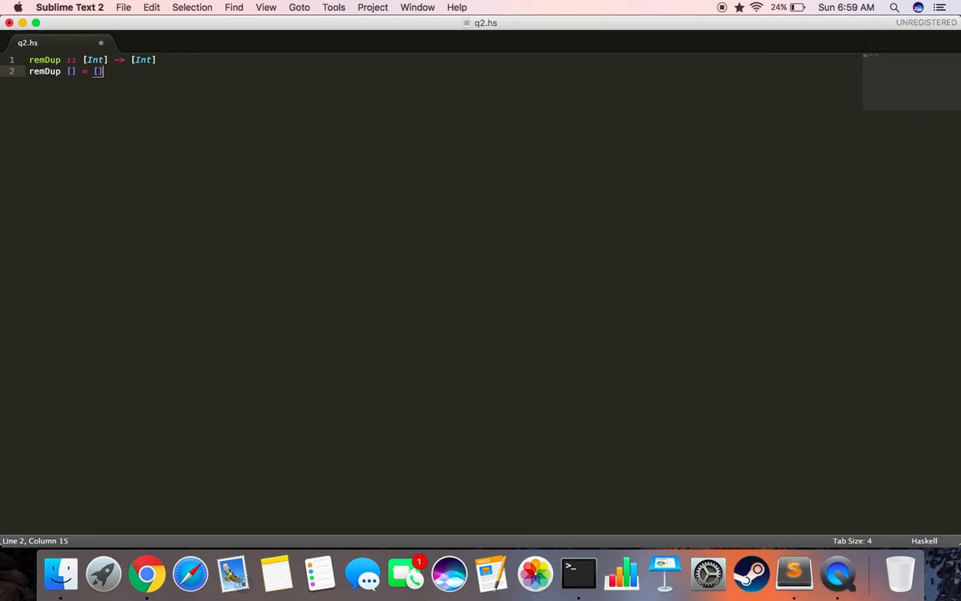
{"action": "type", "text": "rem"}
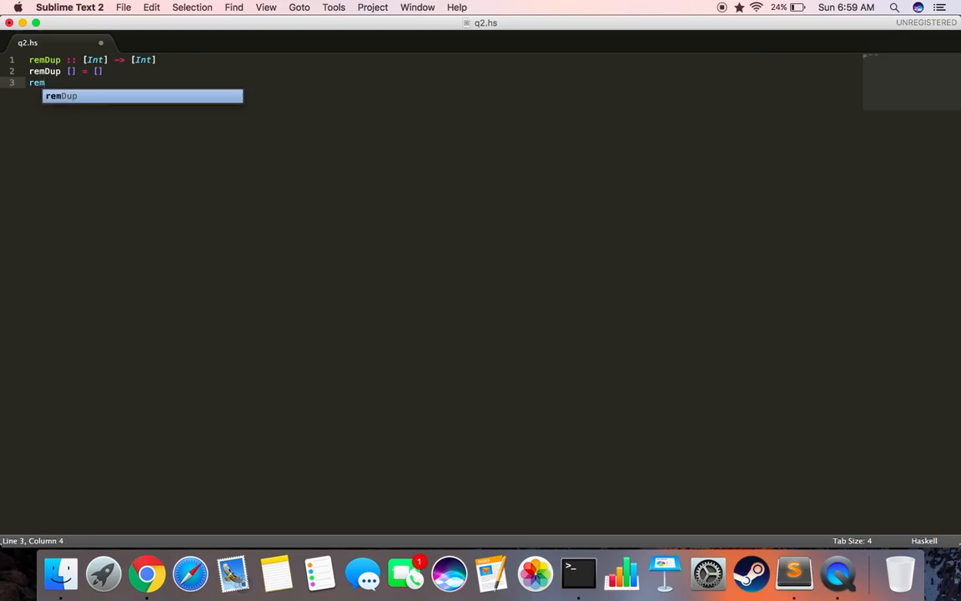
Write remDup (x:xs) = x: (remDup (remove x xs)) and begin an indented where clause.
{"action": "key", "text": "tab"}
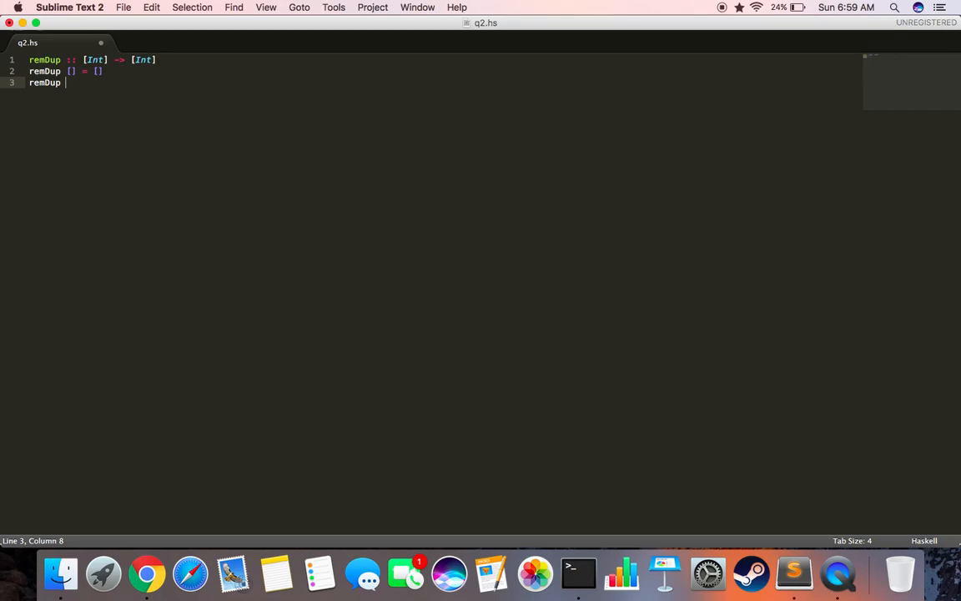
{"action": "type", "text": "x (y"}
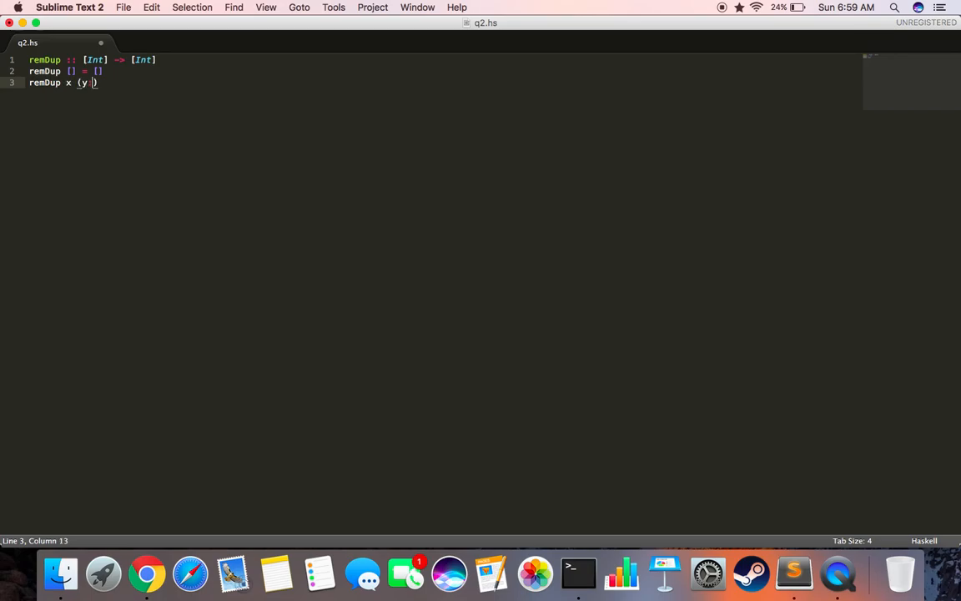
{"action": "type", "text": "ys]"}
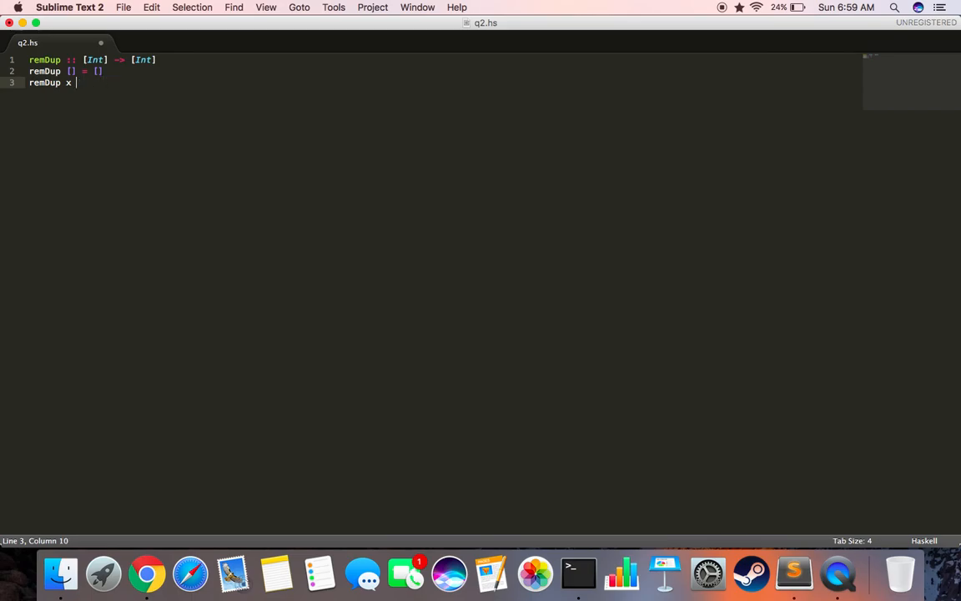
{"action": "type", "text": "xs"}
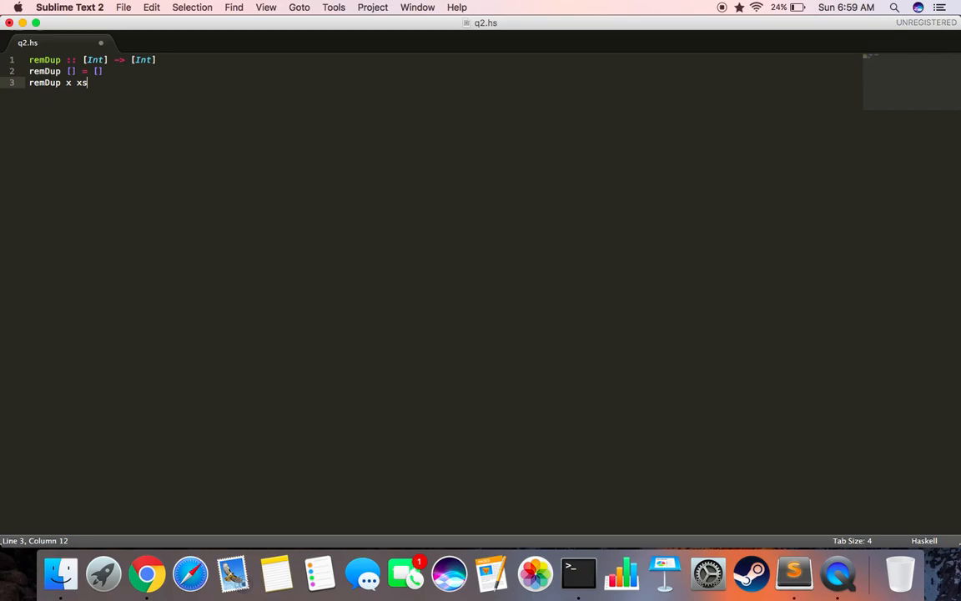
{"action": "key", "text": "backspace"}
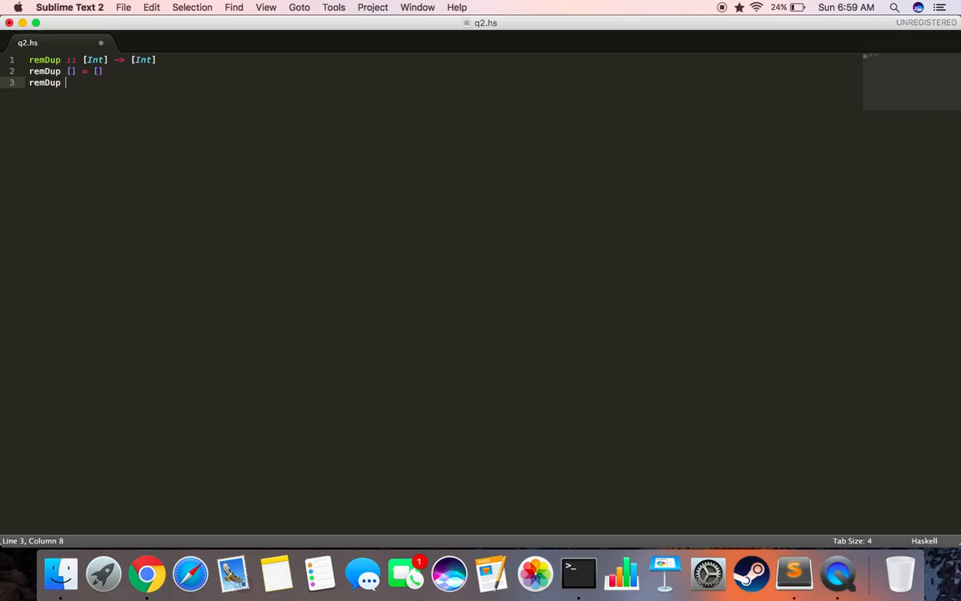
{"action": "type", "text": "(x:xs)"}
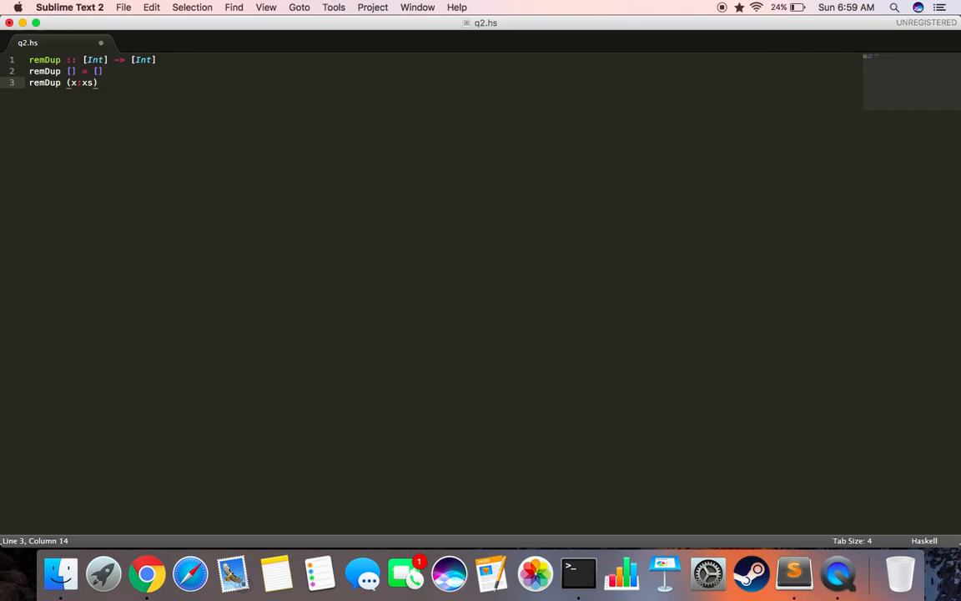
{"action": "type", "text": "= x: (remDup (remove"}
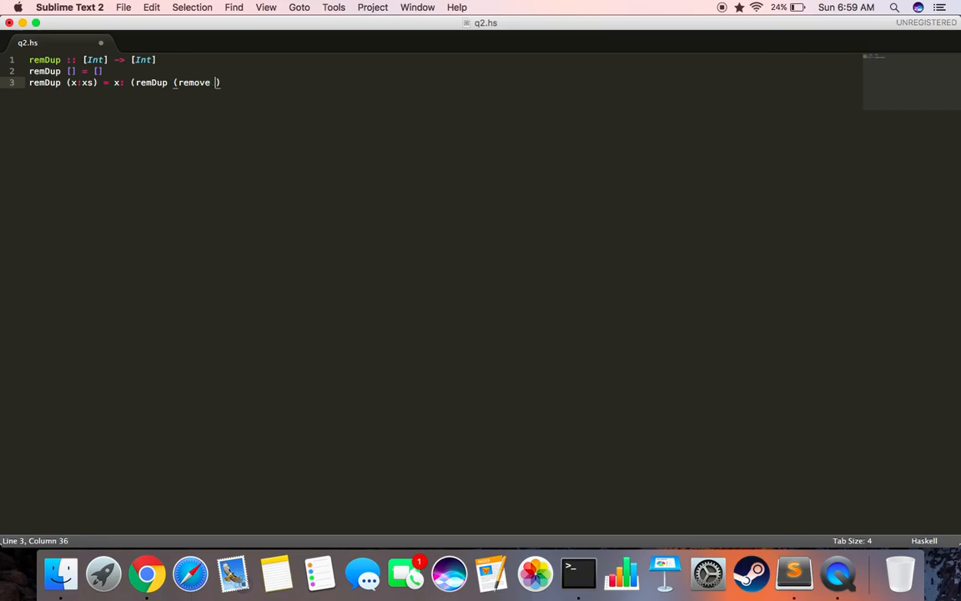
{"action": "type", "text": "x"}
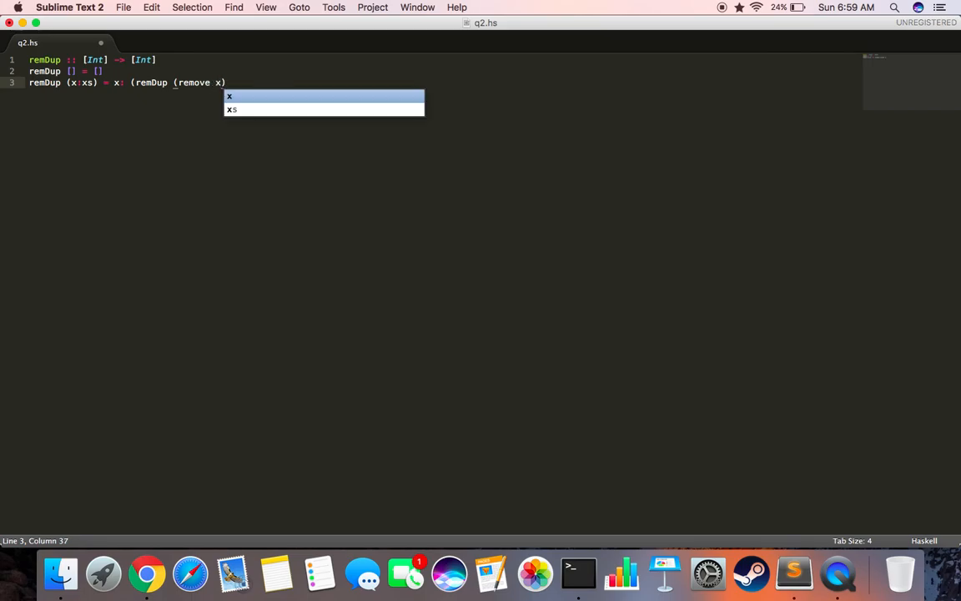
{"action": "type", "text": "xs"}
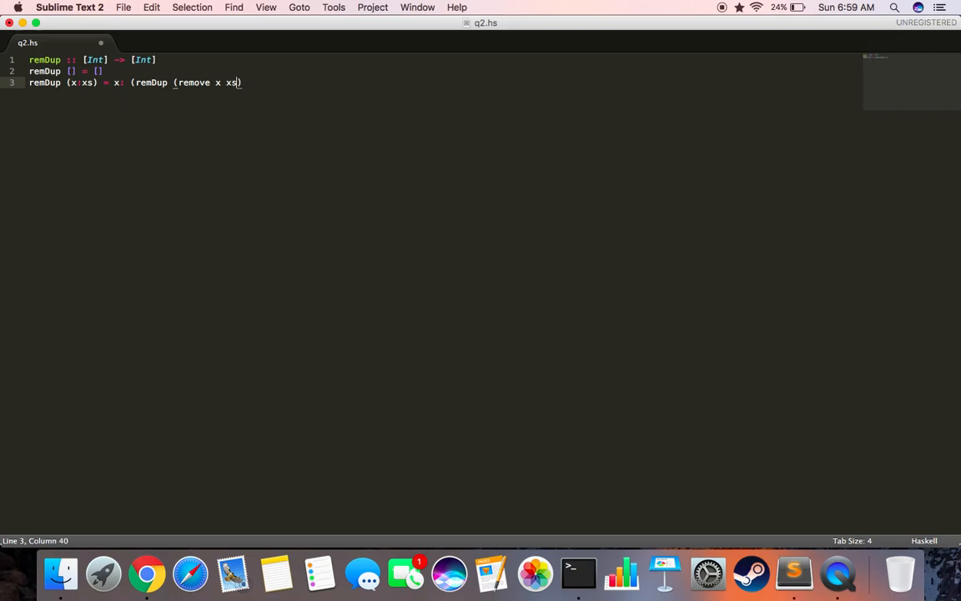
{"action": "type", "text": ")"}
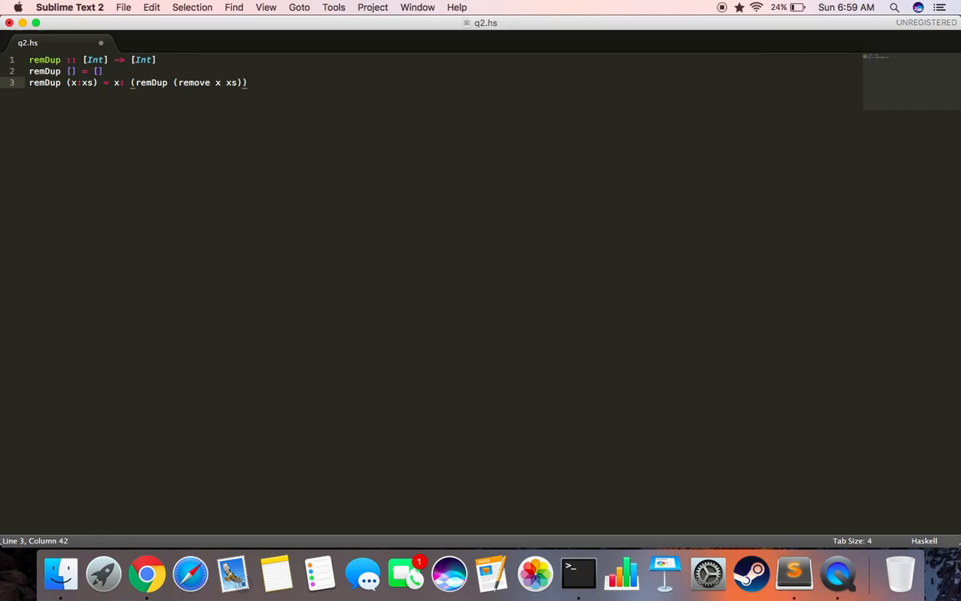
{"action": "type", "text": "whe"}
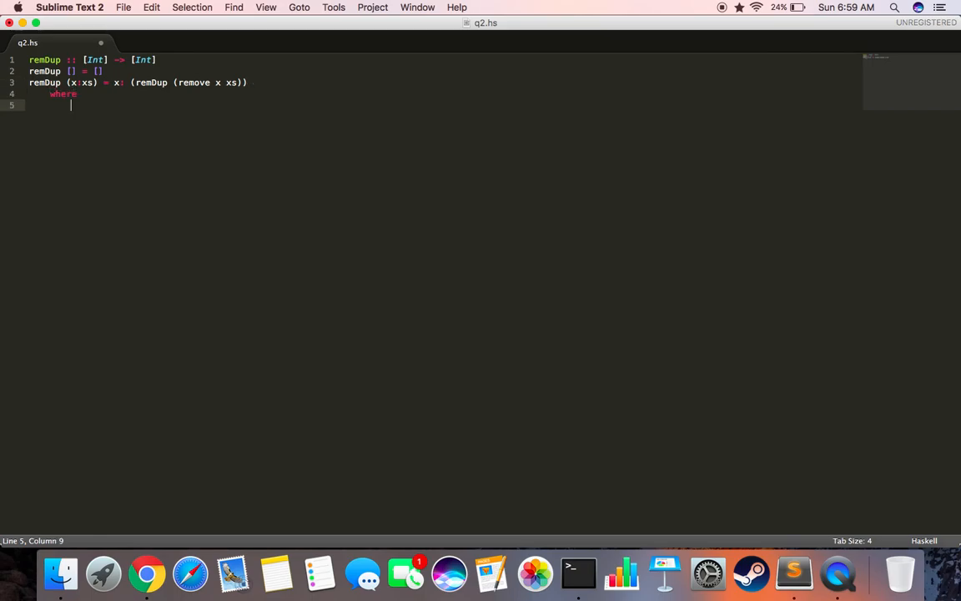
Declare remove :: Int -> [Int] -> [Int] under where and start its first equation.
{"action": "type", "text": "remove"}
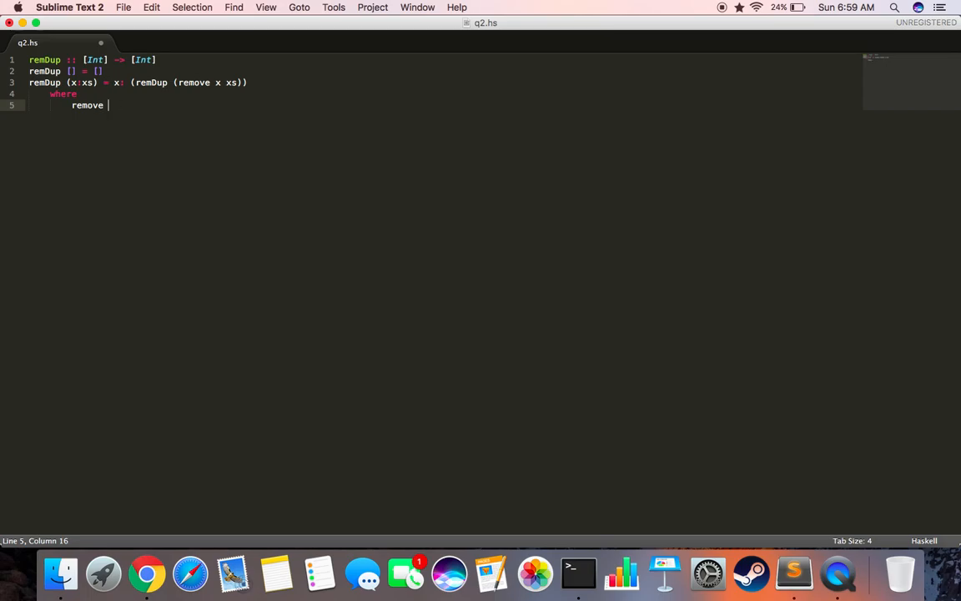
{"action": "type", "text": "::"}
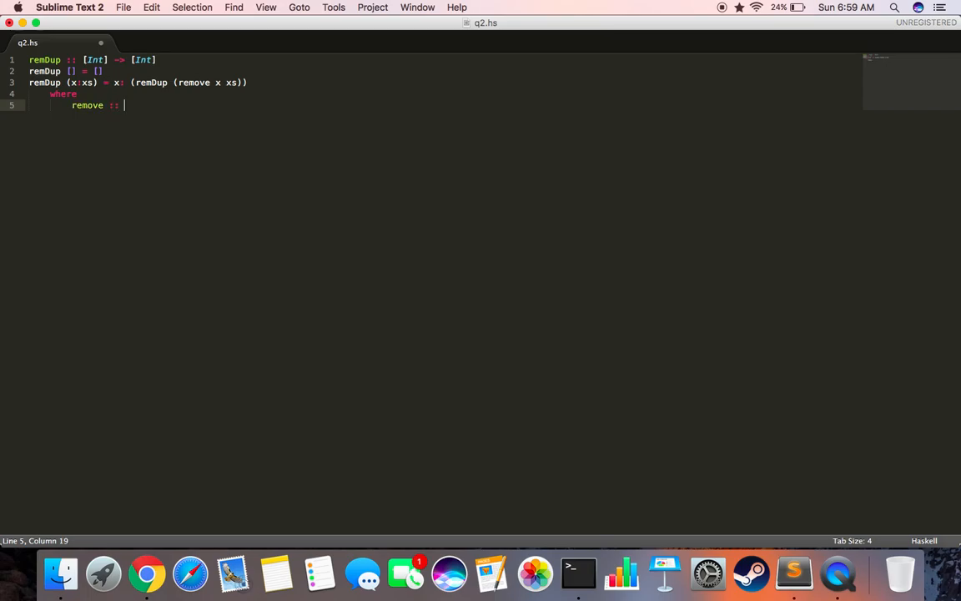
{"action": "type", "text": "Int"}
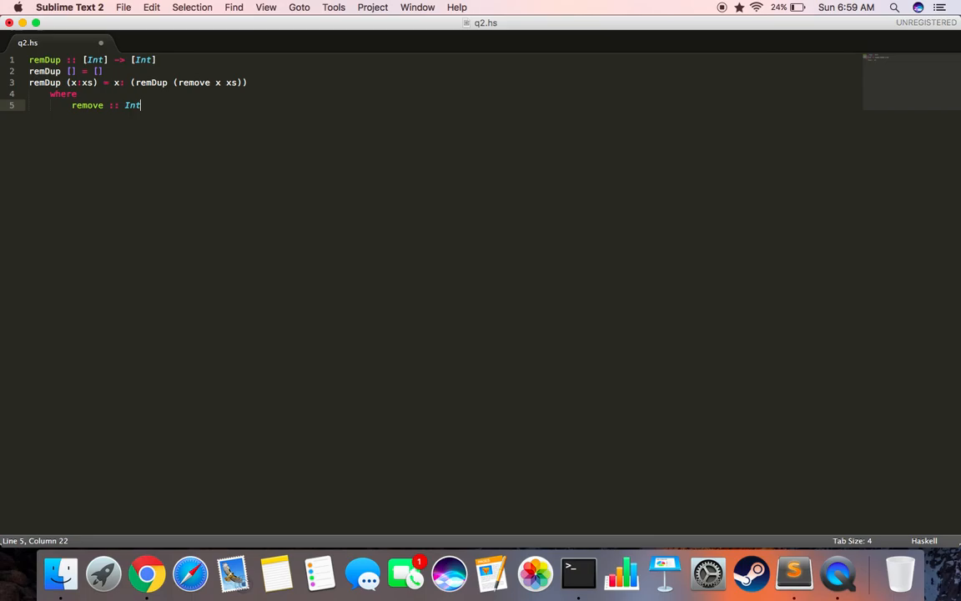
{"action": "type", "text": "-"}
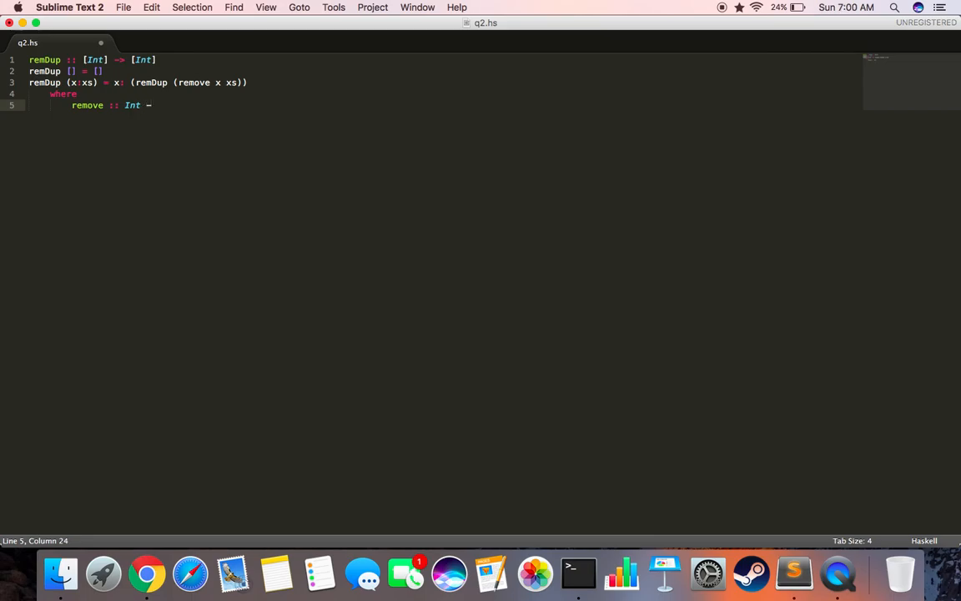
{"action": "type", "text": ">"}
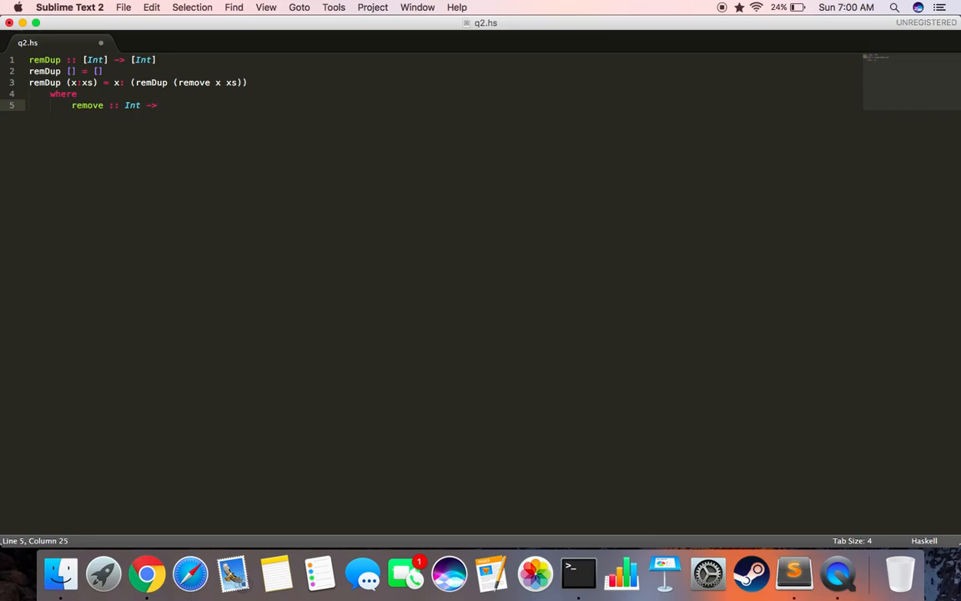
{"action": "type", "text": "[Int] -"}
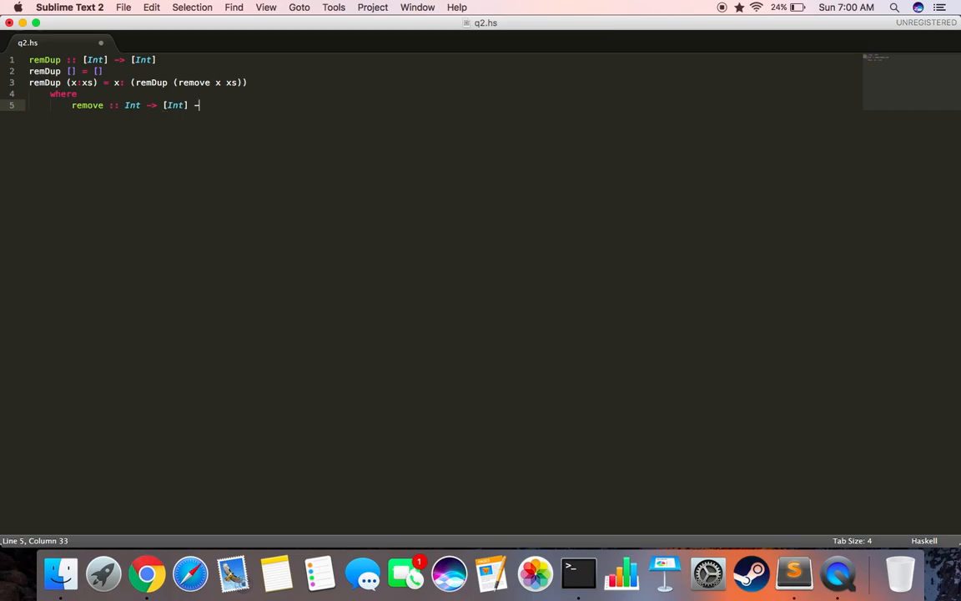
{"action": "type", "text": ">"}
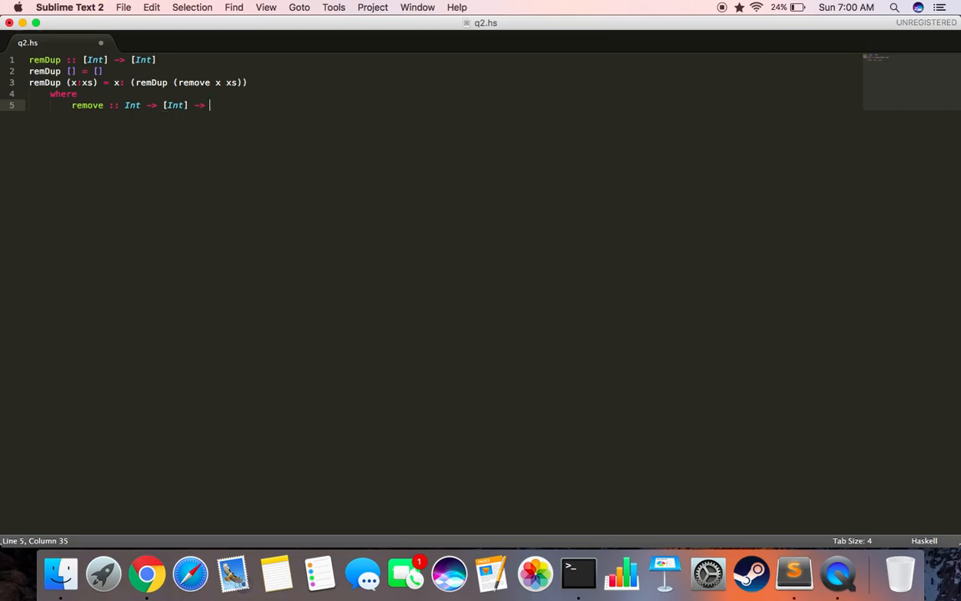
{"action": "type", "text": "[Int]"}
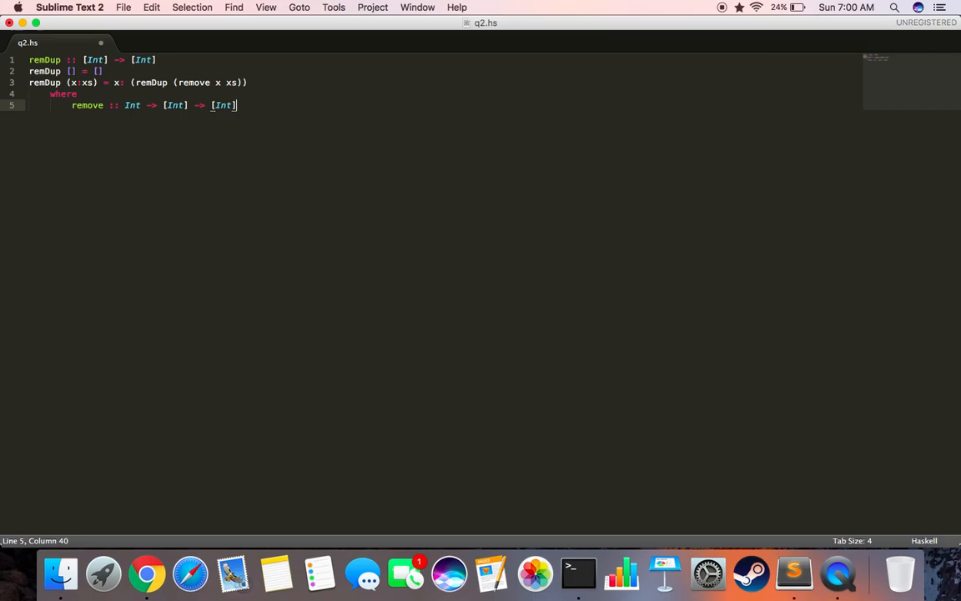
{"action": "type", "text": "remove"}
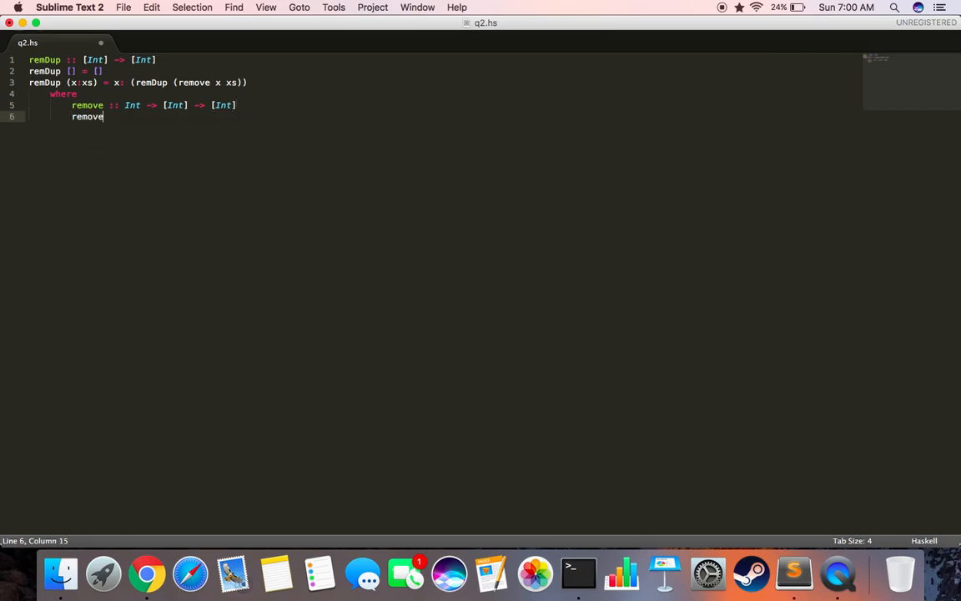
Add remove x [] = [], then the remove x (y:ys) pattern with a new guard line.
{"action": "type", "text": "\" x\""}
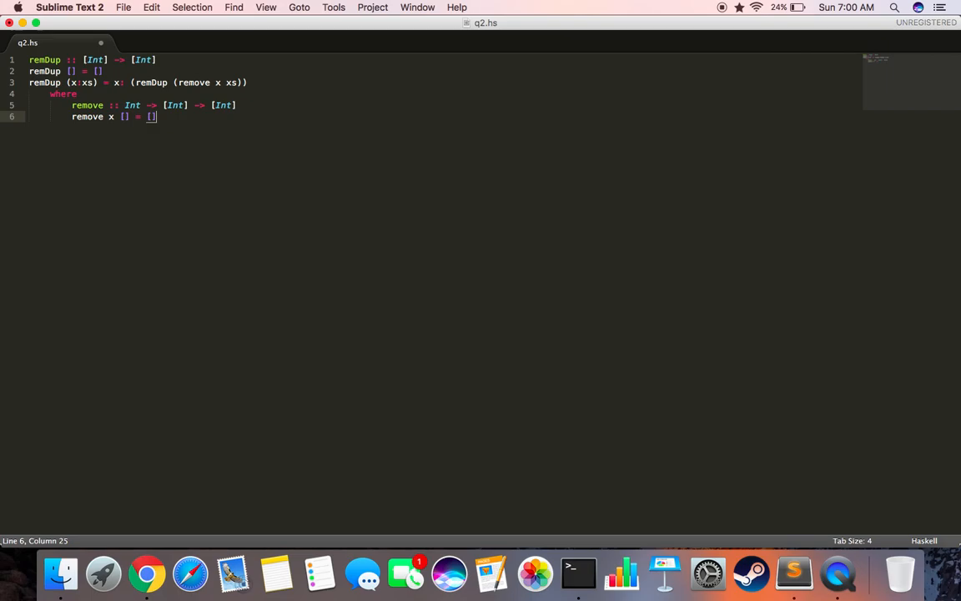
{"action": "type", "text": "remove x"}
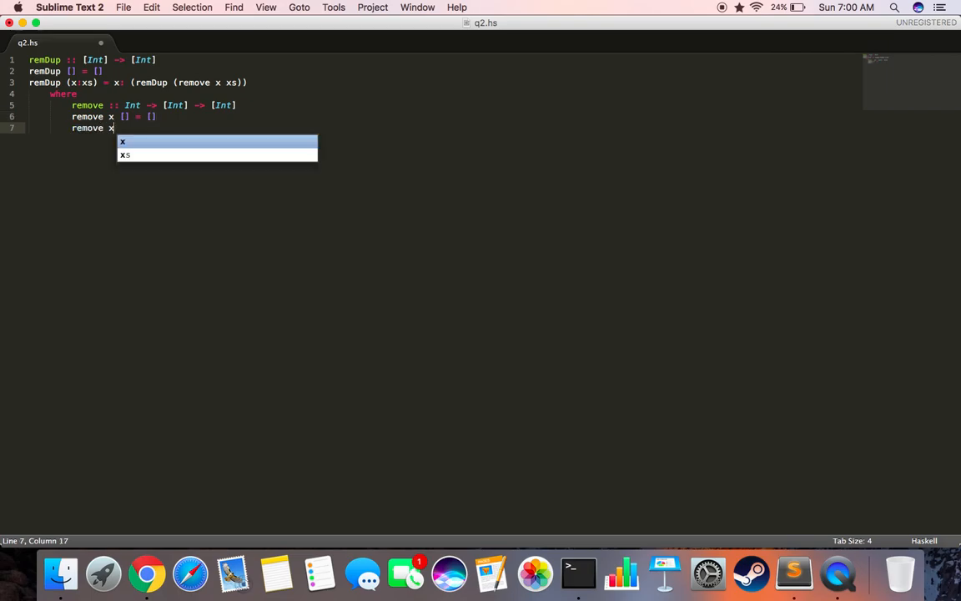
{"action": "type", "text": "()"}
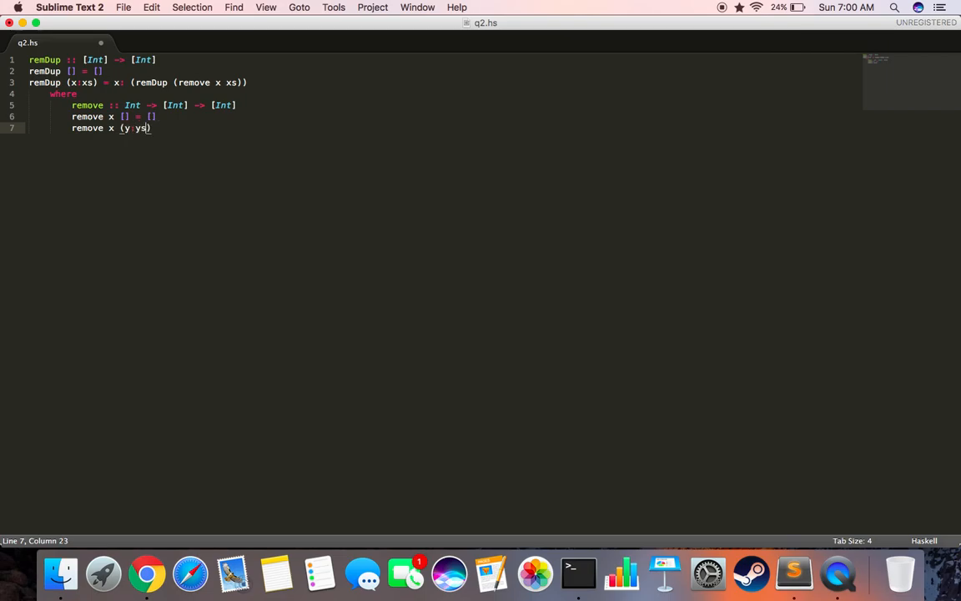
{"action": "key", "text": "right"}
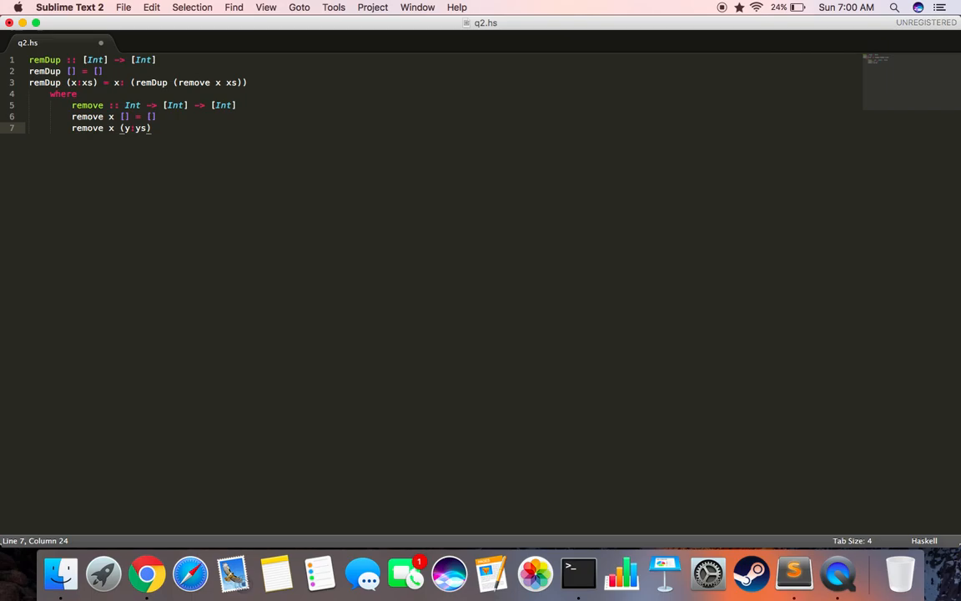
{"action": "key", "text": "Return"}
{"action": "type", "text": "| x"}
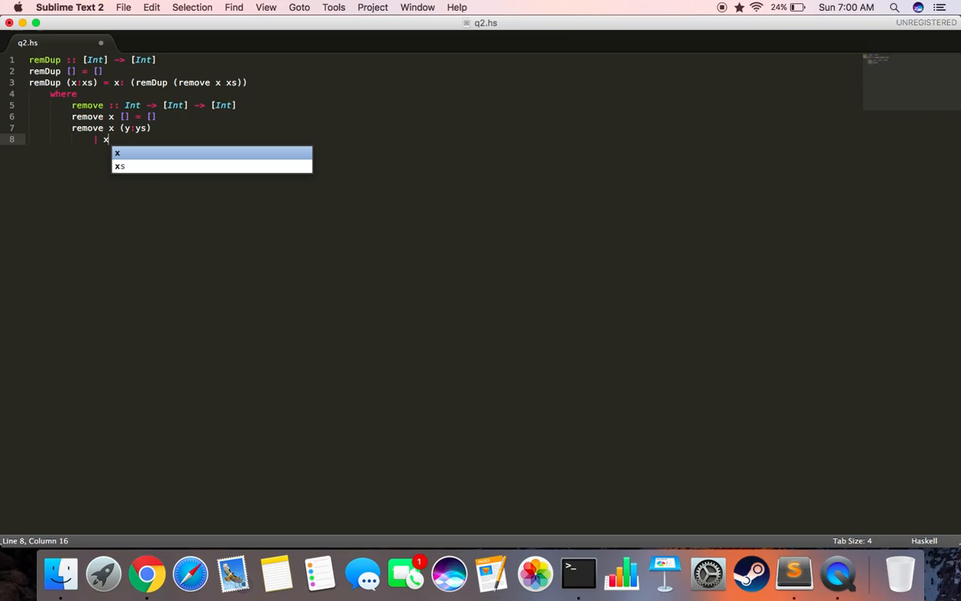
Add guards | x==y = remove x ys and | otherwise = y:(remove x ys), then save q2.hs.
{"action": "type", "text": "==y = remove x ys"}
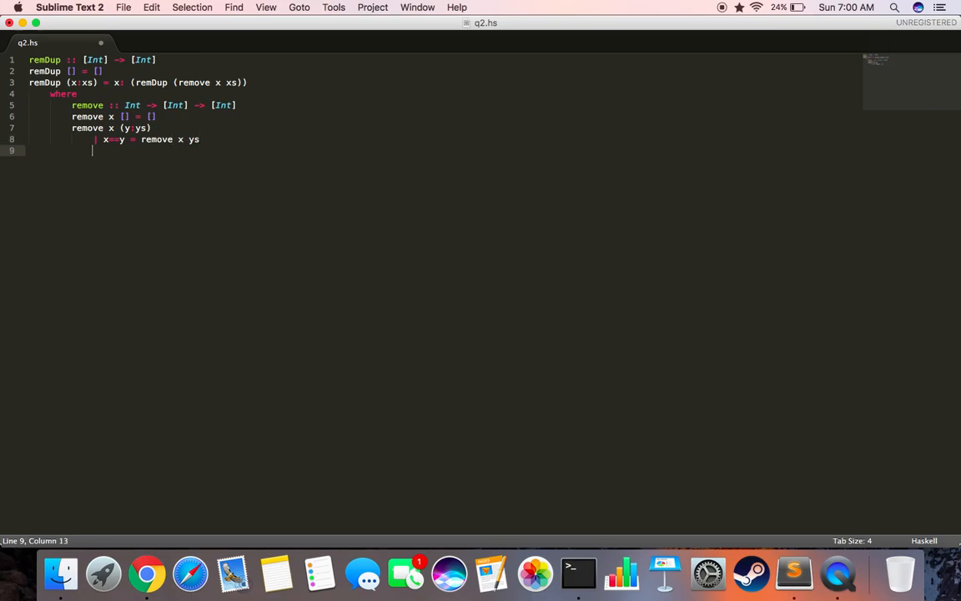
{"action": "type", "text": "| otherw"}
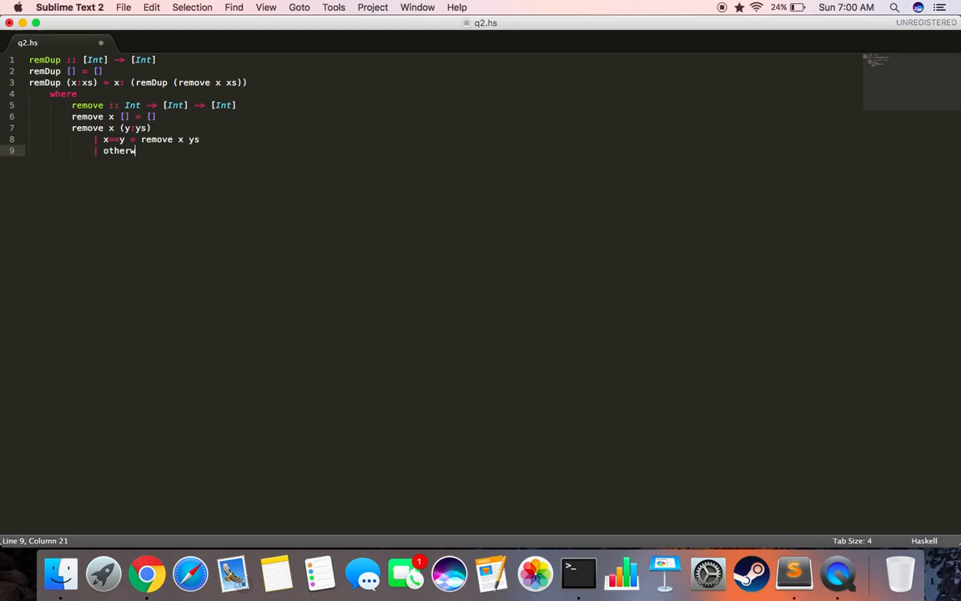
{"action": "type", "text": "ise"}
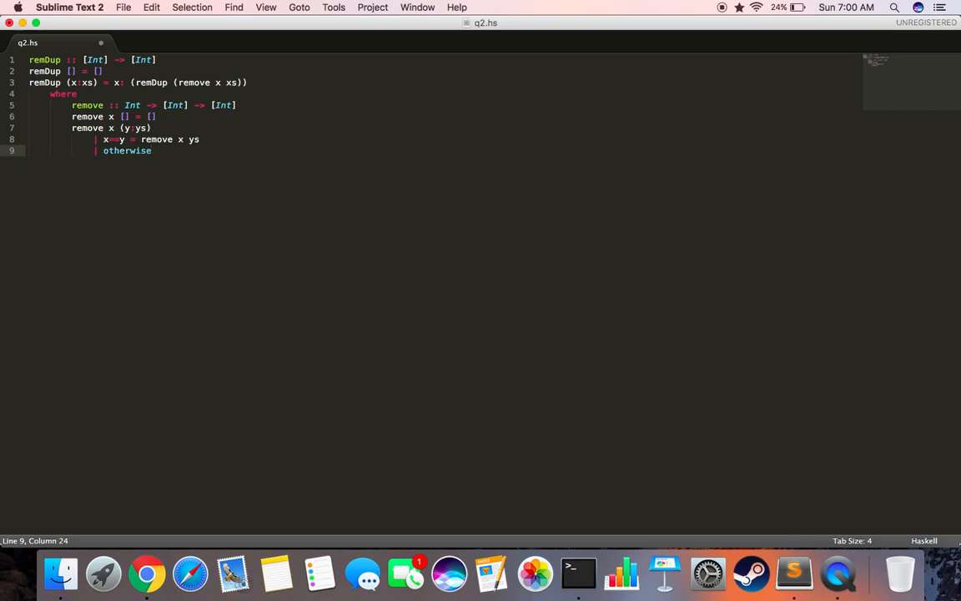
{"action": "type", "text": "= y:"}
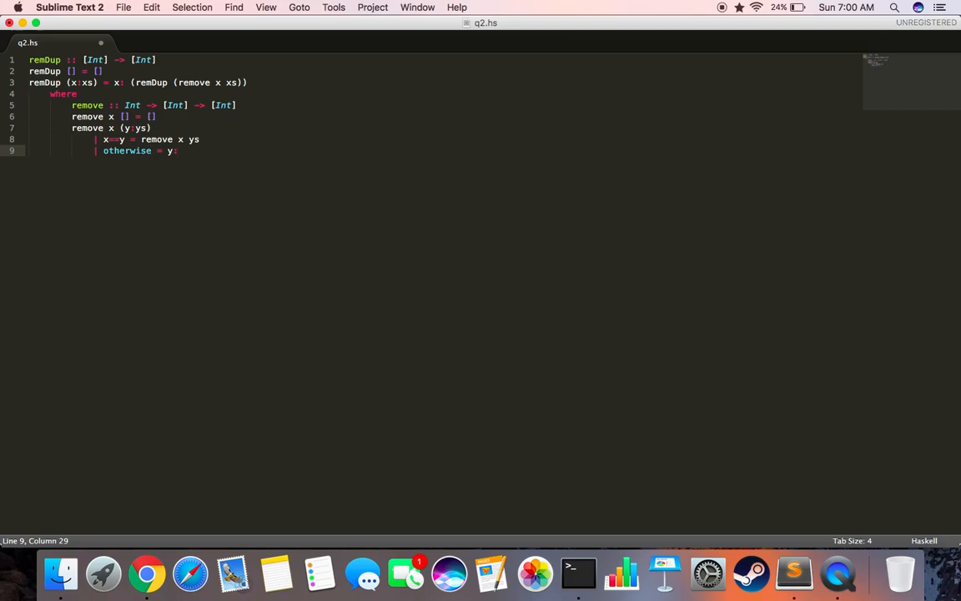
{"action": "type", "text": "(remove)"}
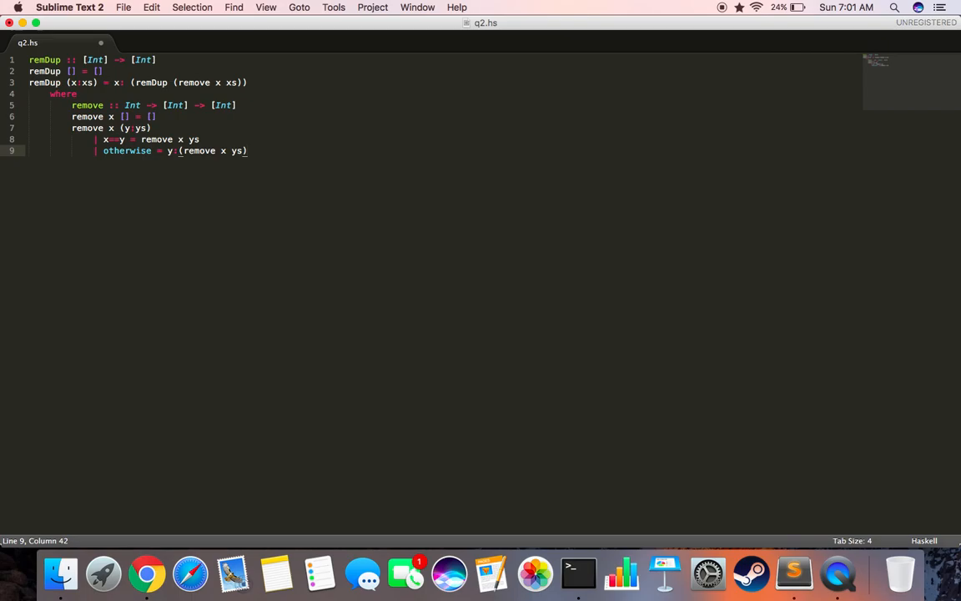
{"action": "key", "text": "cmd+s"}
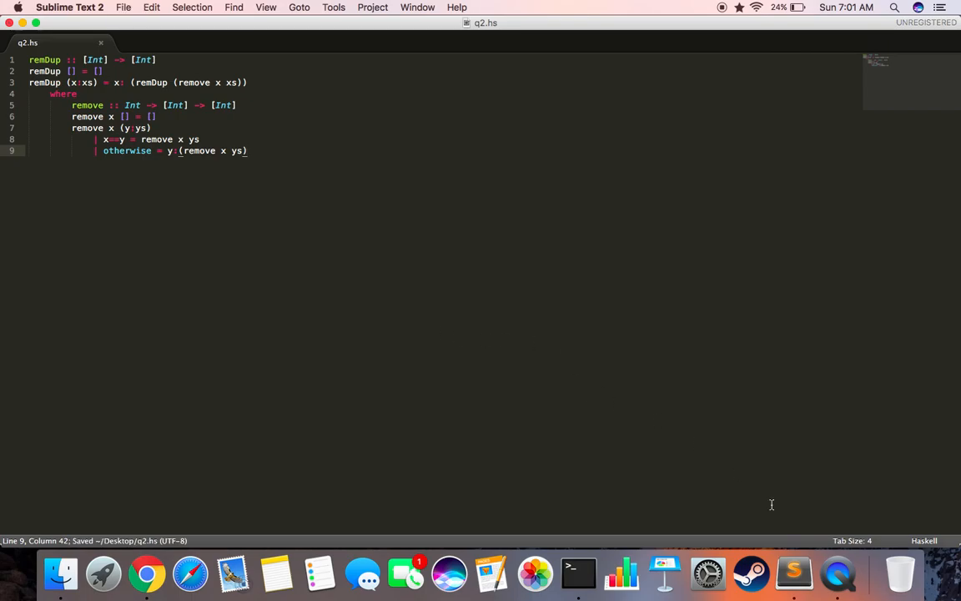
{"action": "mouse_move", "coordinate": [578, 573]}
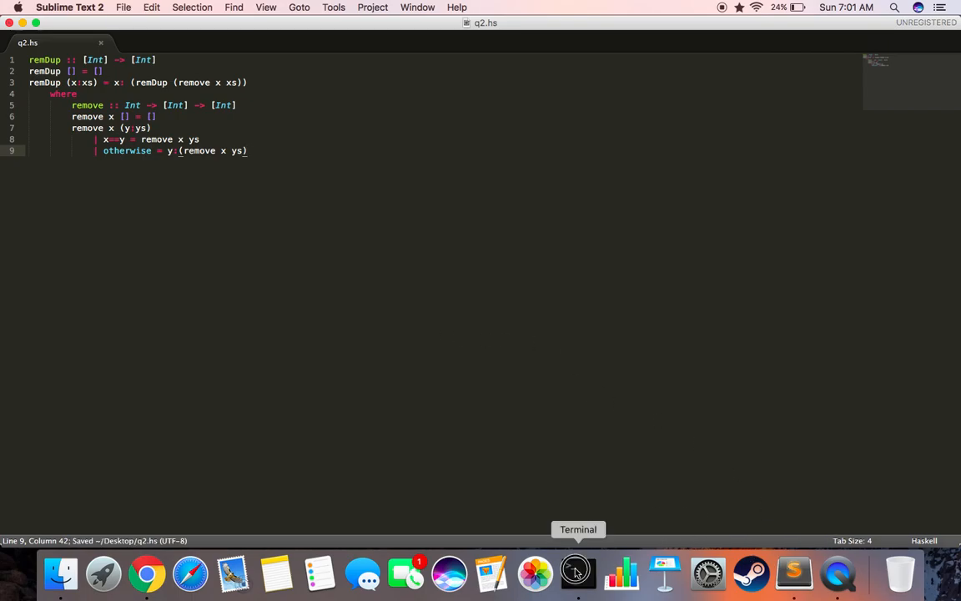
Load q2.hs into GHCi with :l q2.hs.
{"action": "left_click", "coordinate": [578, 573]}
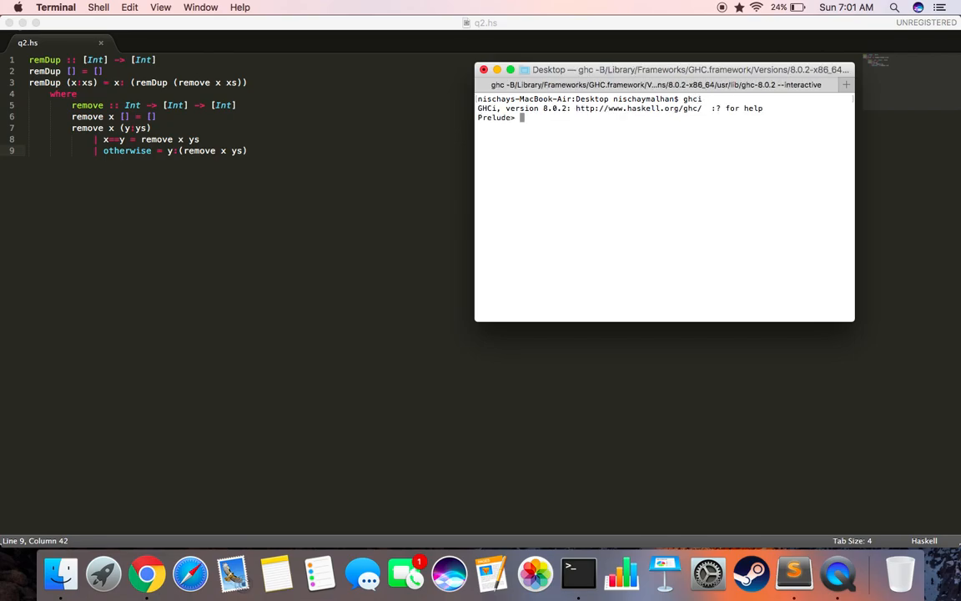
{"action": "type", "text": ":l q"}
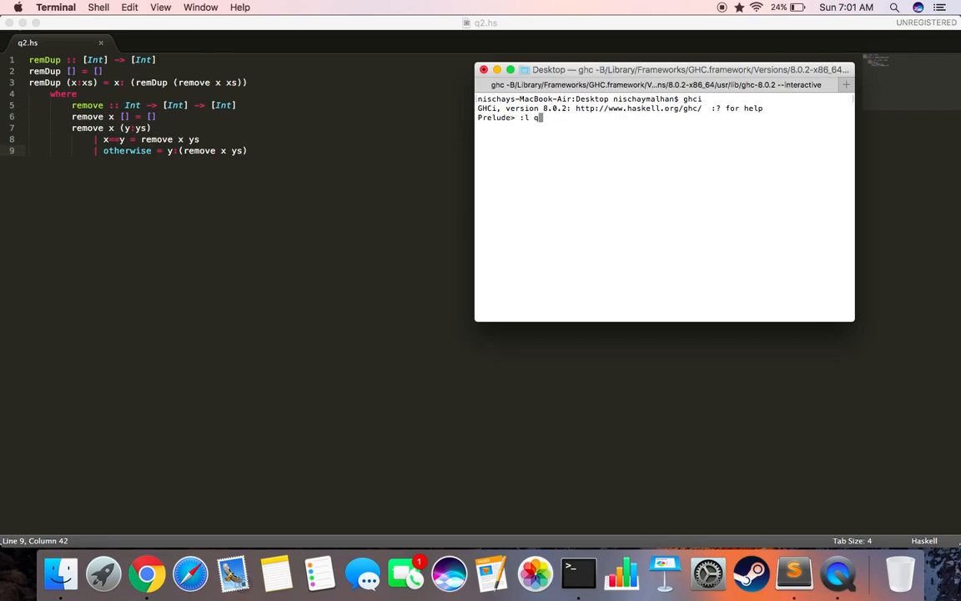
{"action": "type", "text": "2.hs"}
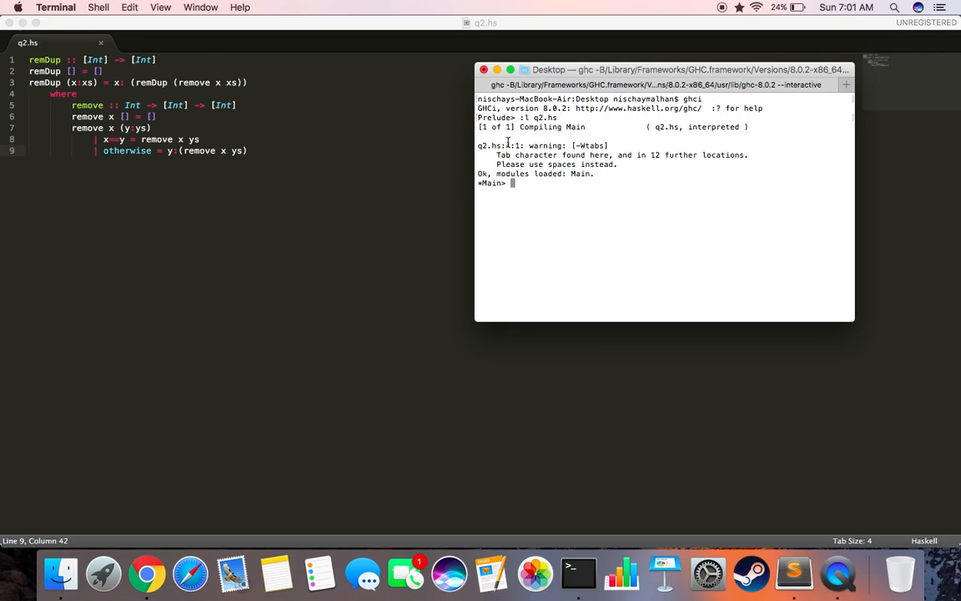
{"action": "left_click_drag", "start_coordinate": [496, 154], "coordinate": [599, 154]}
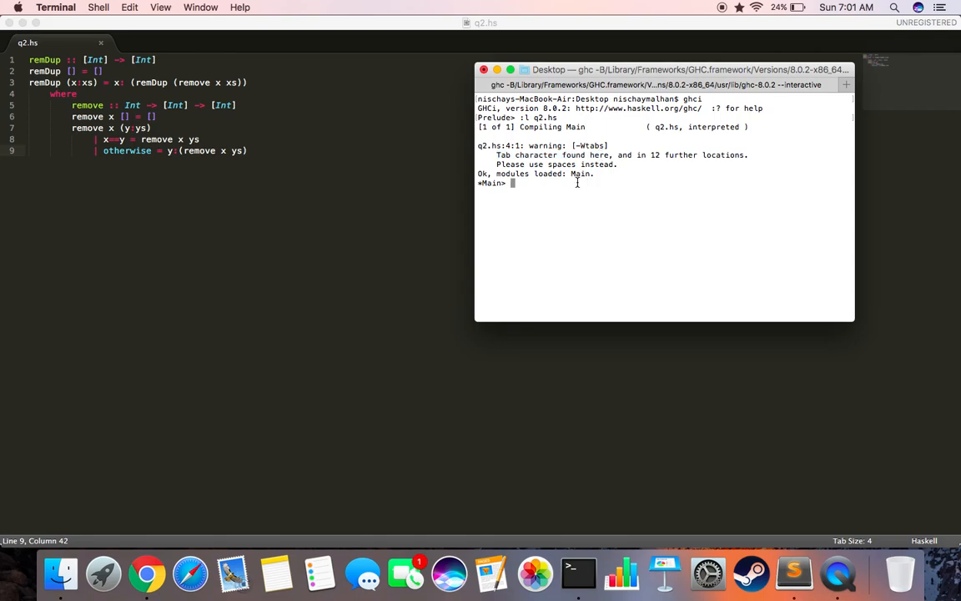
Select the first remDup example list in Chrome, then return to the GHCi session.
{"action": "key", "text": "cmd+tab"}
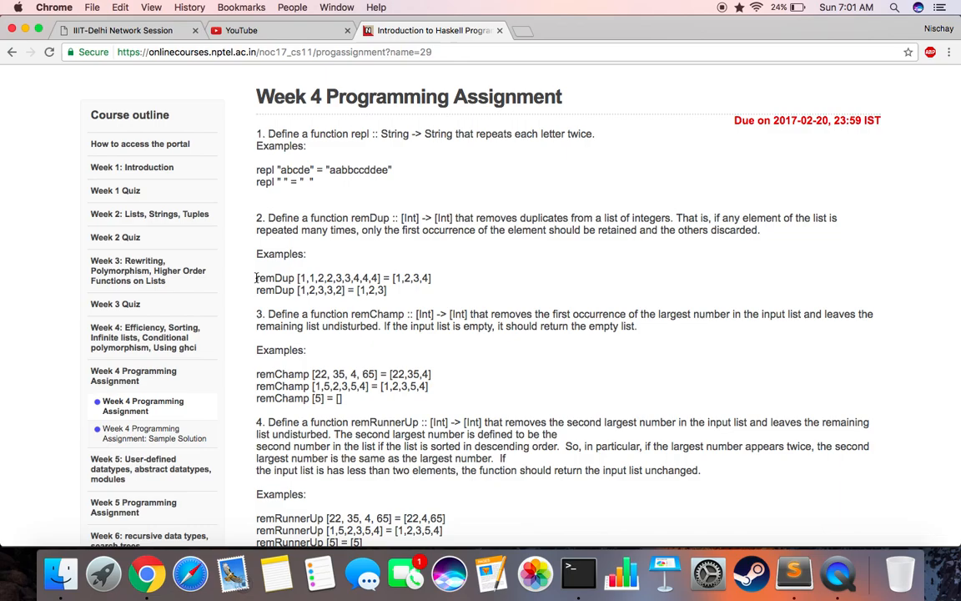
{"action": "left_click_drag", "start_coordinate": [256, 278], "coordinate": [381, 278]}
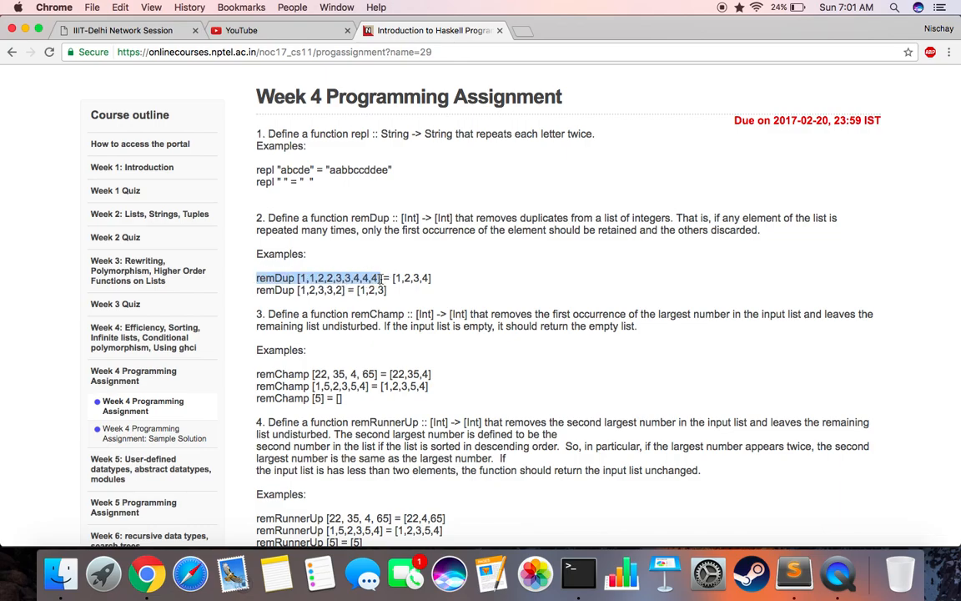
{"action": "key", "text": "cmd+tab"}
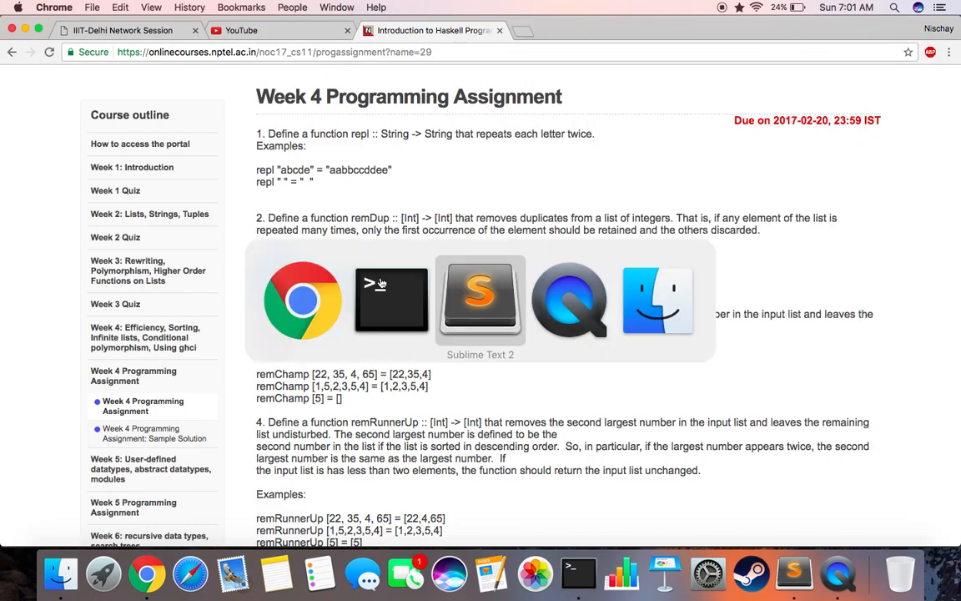
{"action": "left_click", "coordinate": [391, 299]}
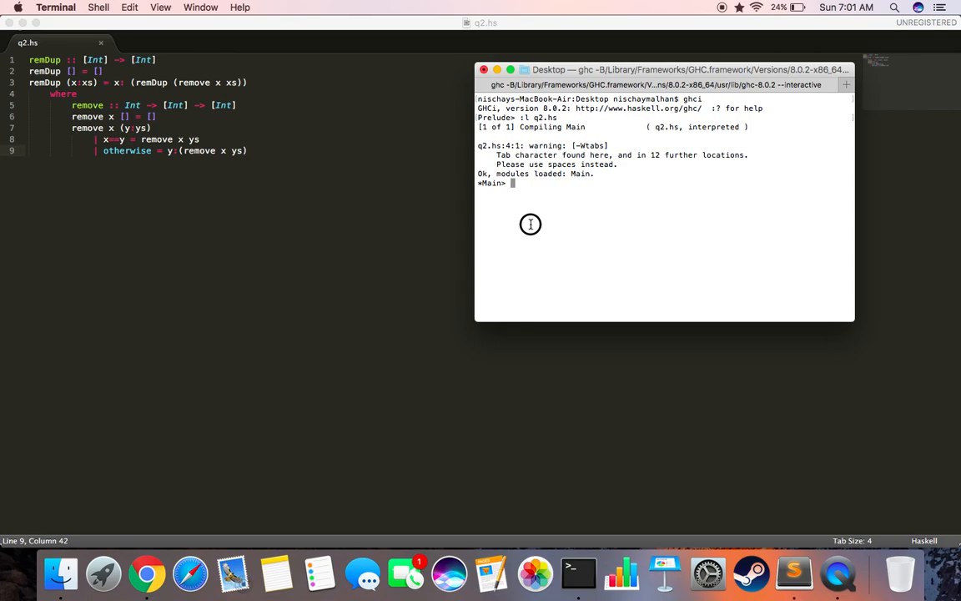
Test remDup on [1,1,2,2,3,3,4,4,4] and [1,1,2,1,2,3,3,4,4,4,1], both giving [1,2,3,4].
{"action": "type", "text": "remDup [1,1,2,2,3,3,4,4,4]"}
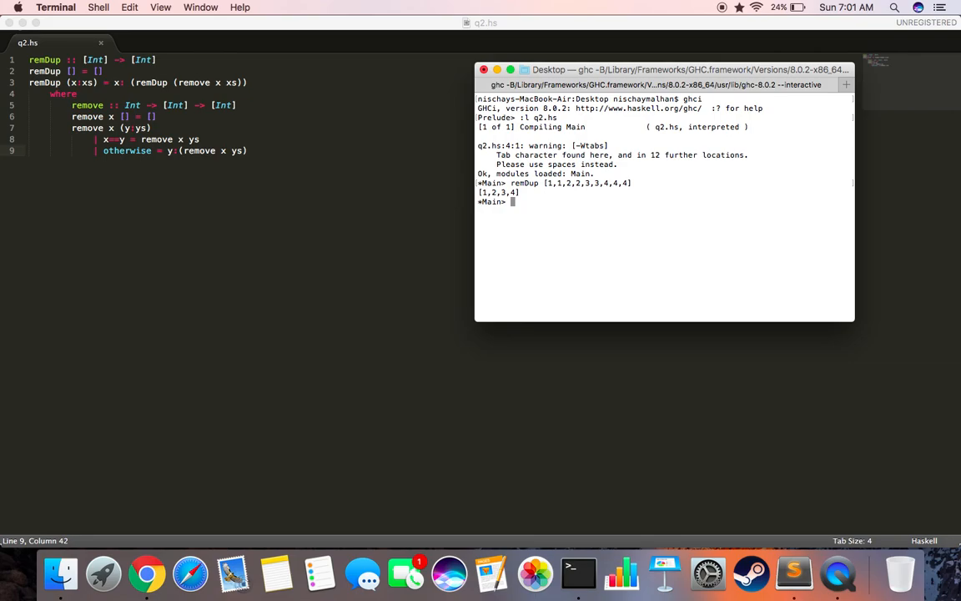
{"action": "type", "text": "remDup [1,1,2,2,3,3,4,4,4]"}
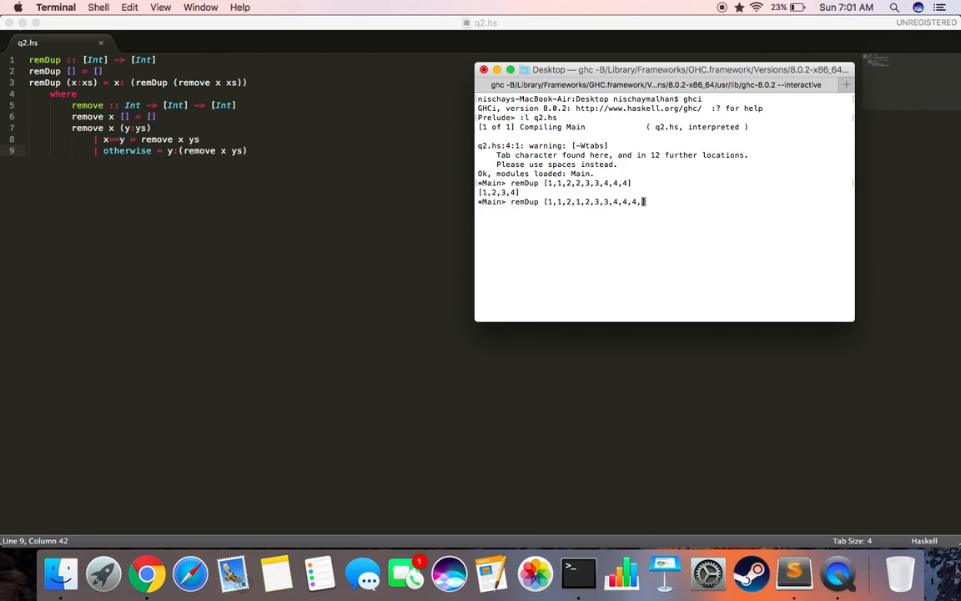
{"action": "type", "text": "1"}
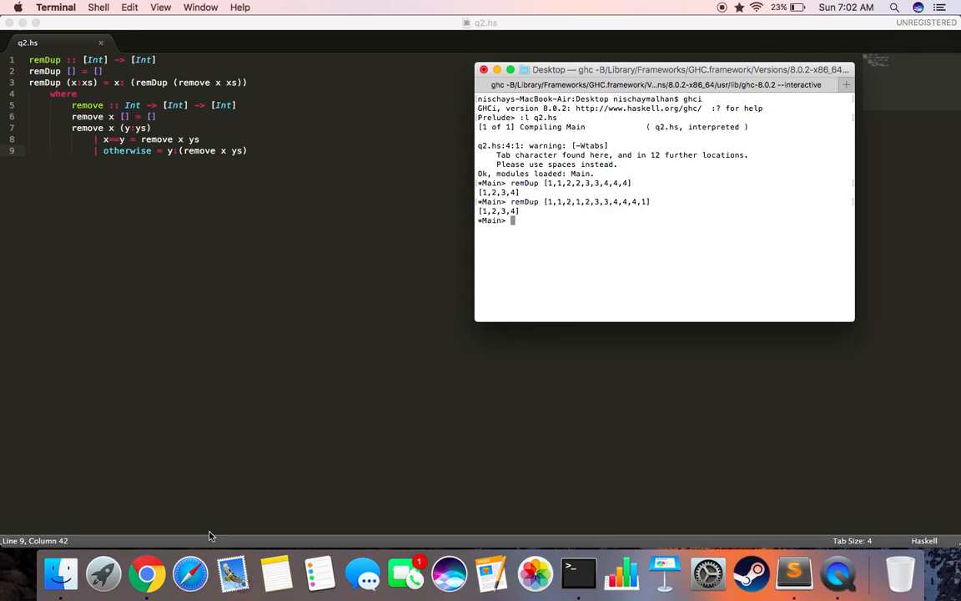
{"action": "left_click", "coordinate": [146, 573]}
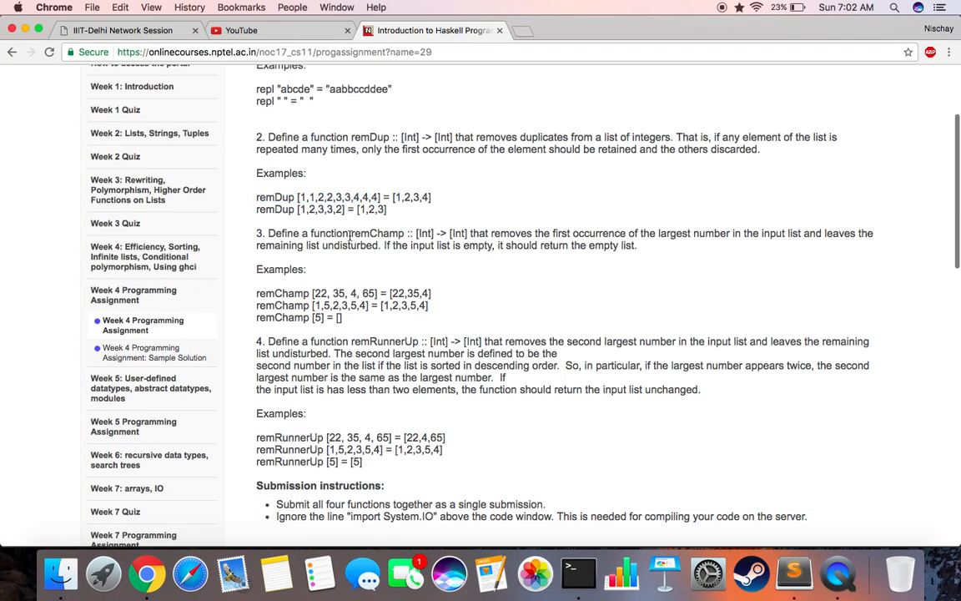
{"action": "mouse_move", "coordinate": [603, 237]}
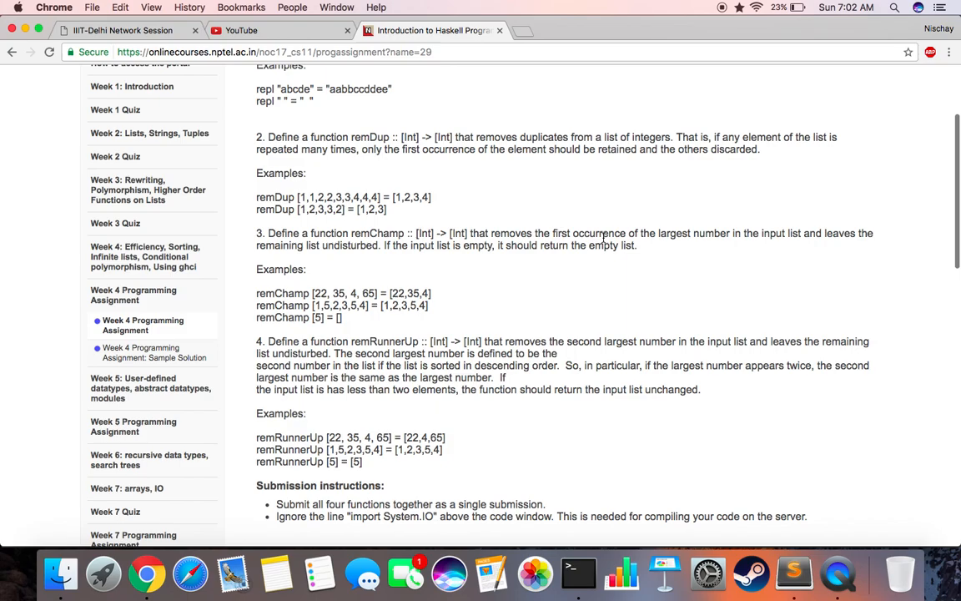